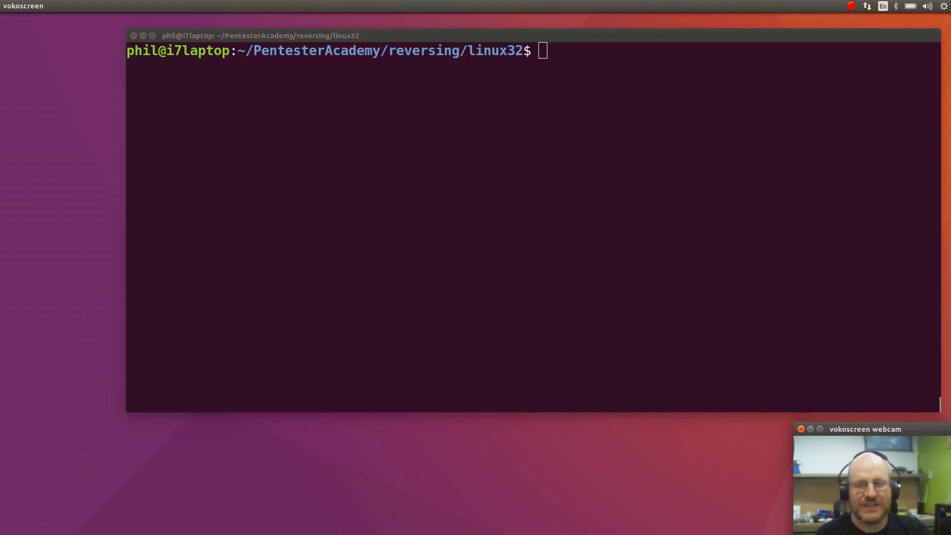
mouse_move(542, 229)
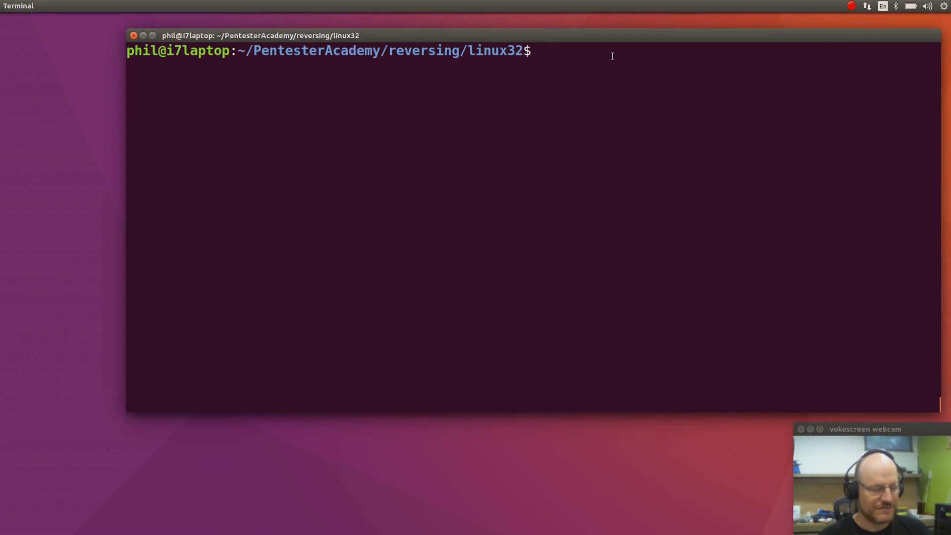
- Run 'gedit format.c' to open the source file for editing
text(gedi)
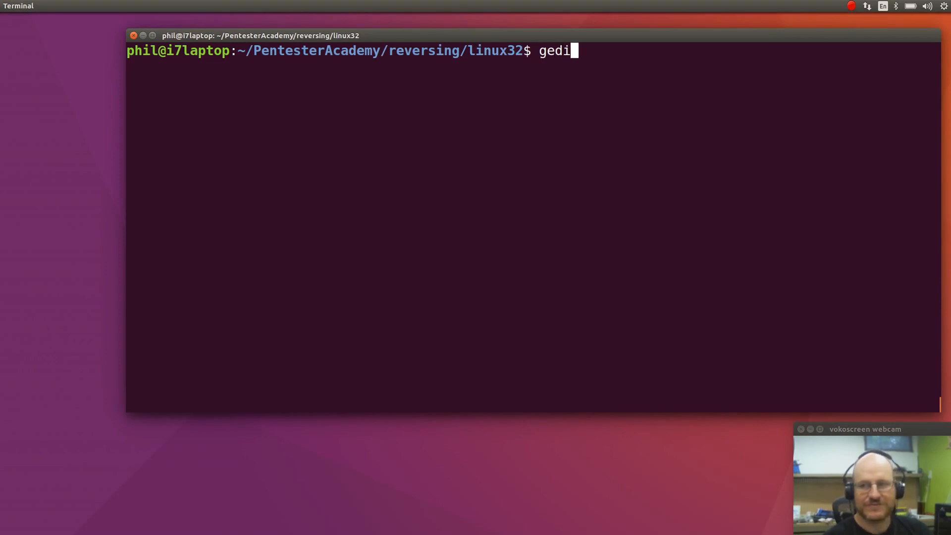
text(t)
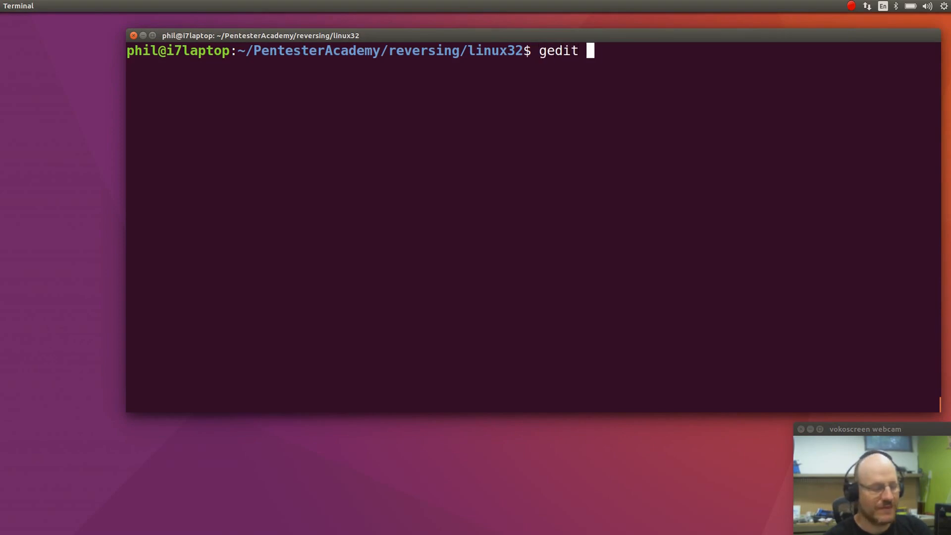
text(form)
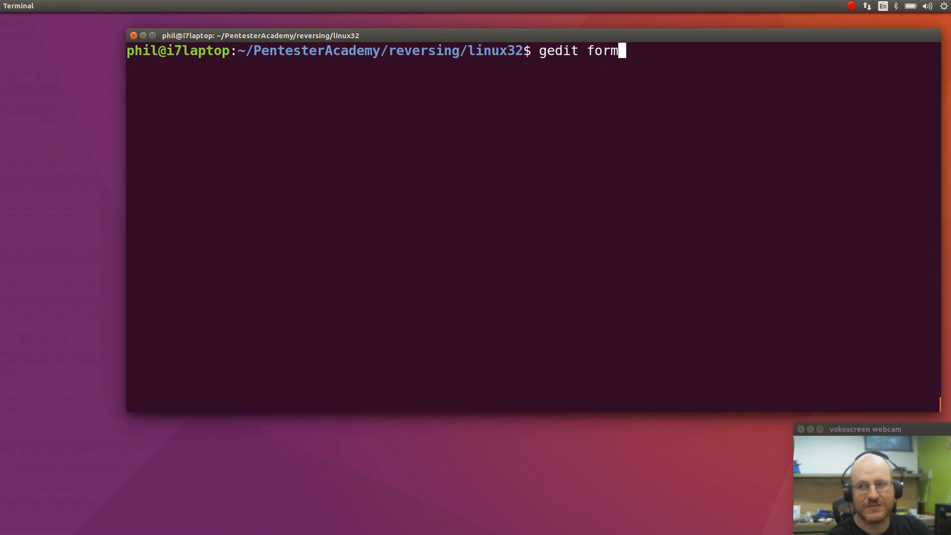
text(at.c)
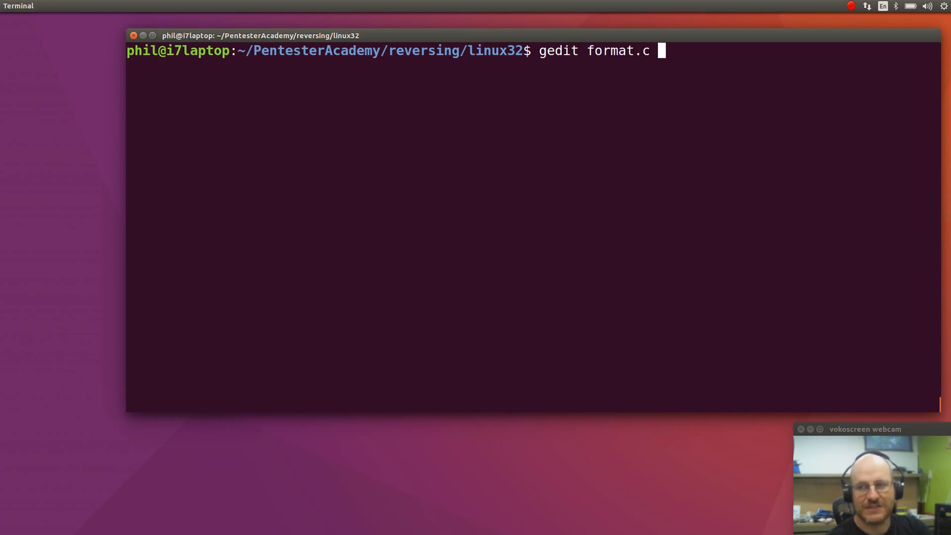
key(Return)
text(#include)
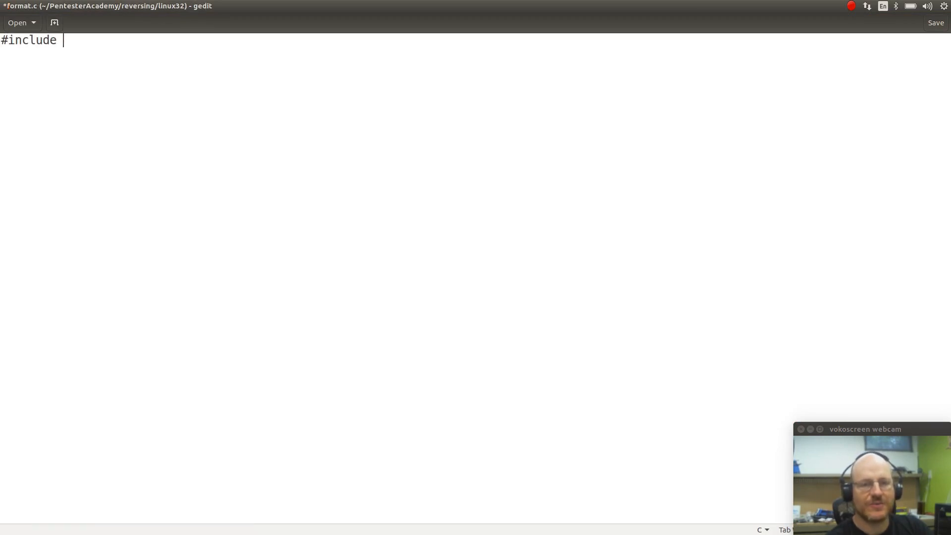
- Write '#include <stdlib.h>' and '#include <stdio.h>' lines, then leave a blank line
text(<std)
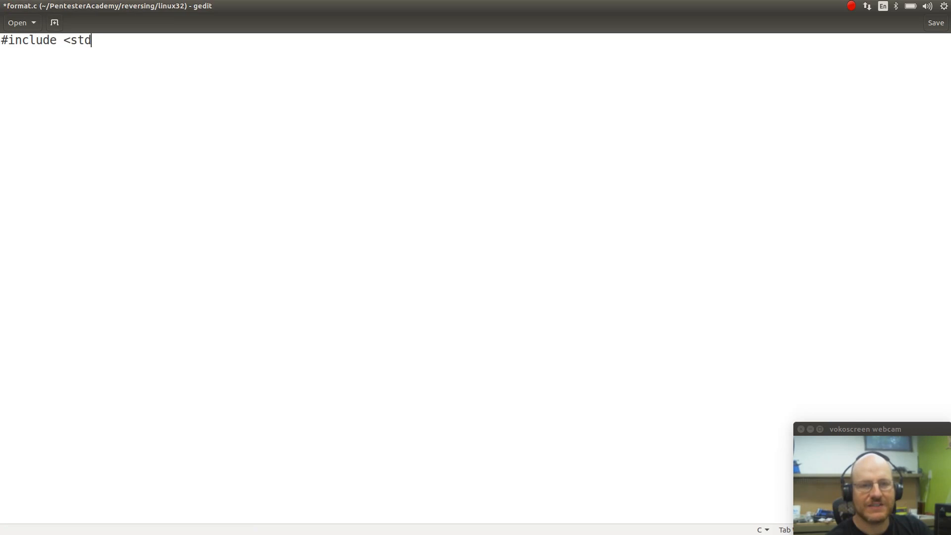
text(lib.)
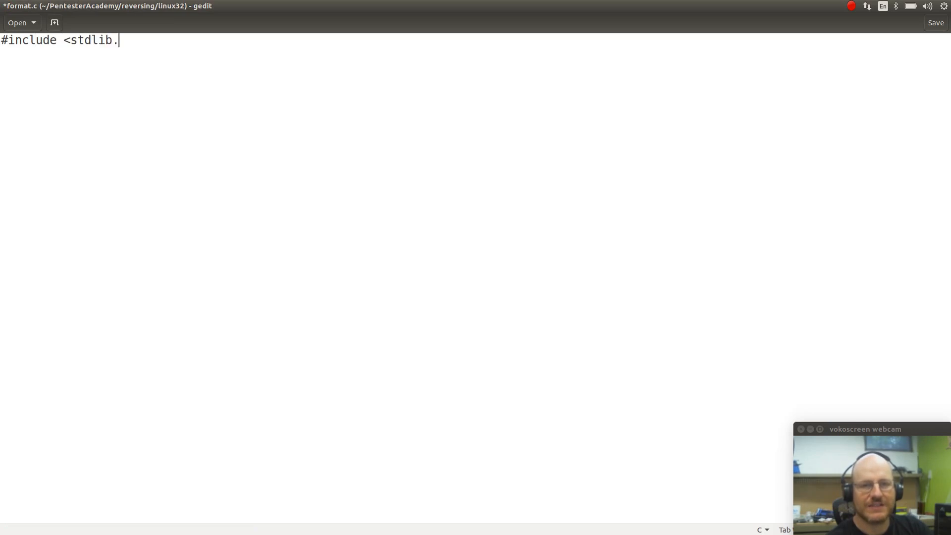
text(h>)
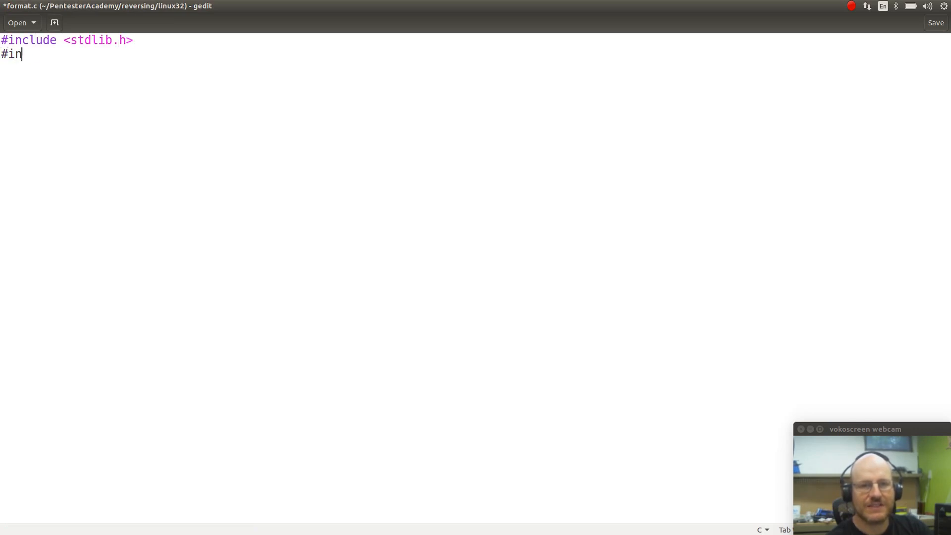
text(clude <s)
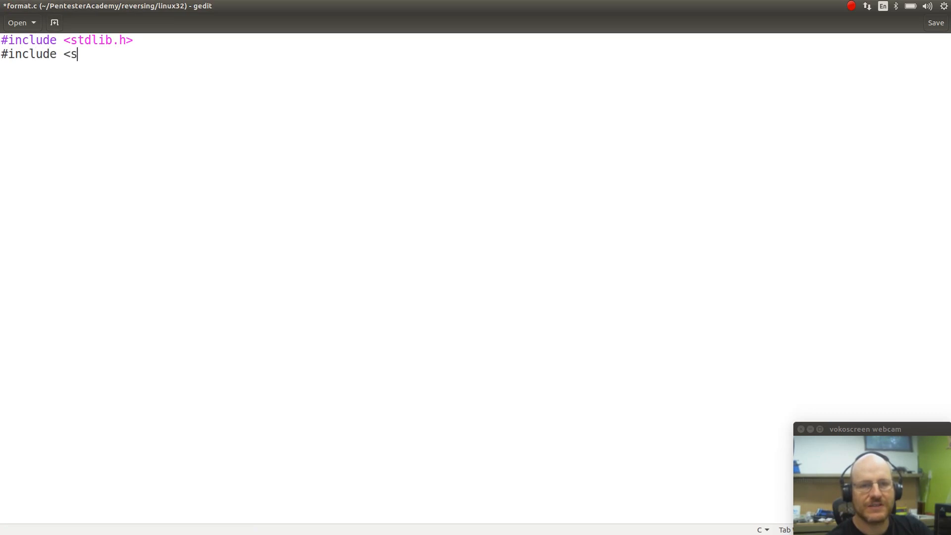
text(tdio.h)
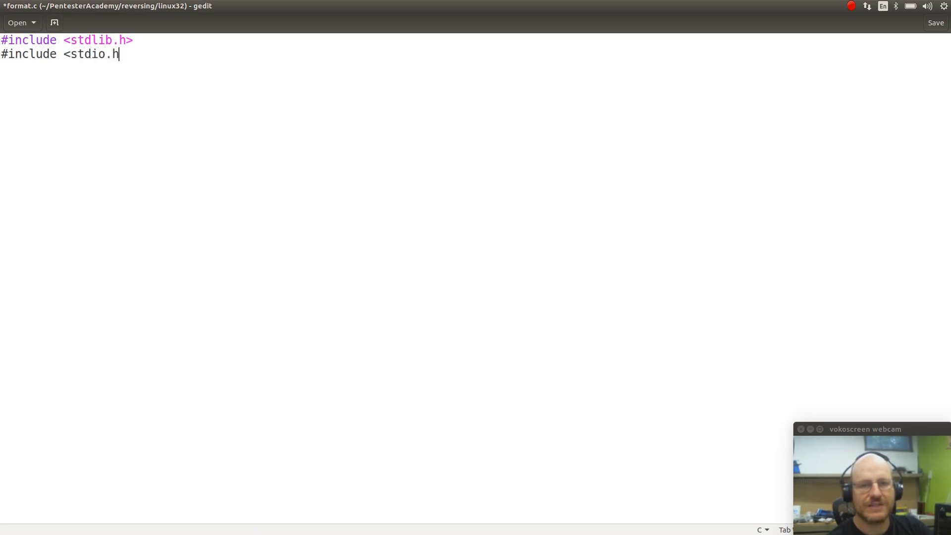
text(>)
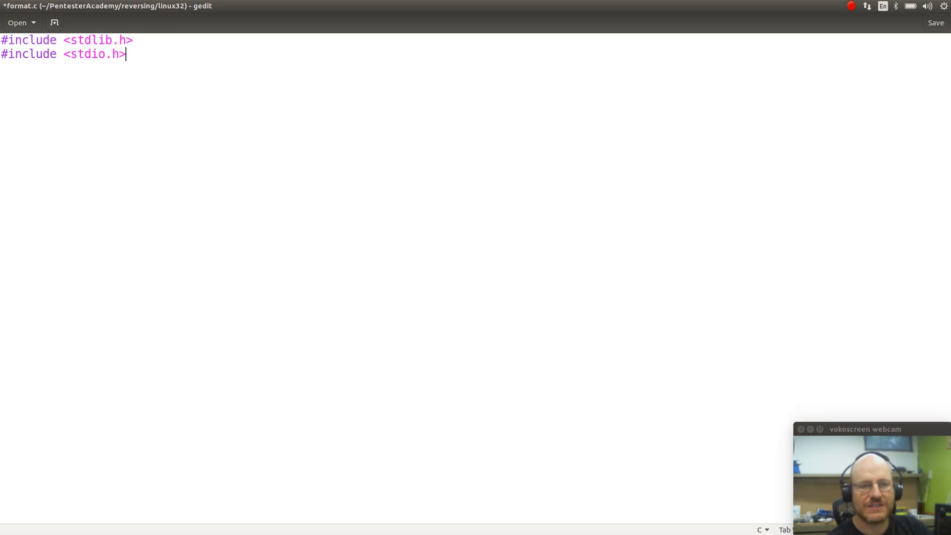
key(Return)
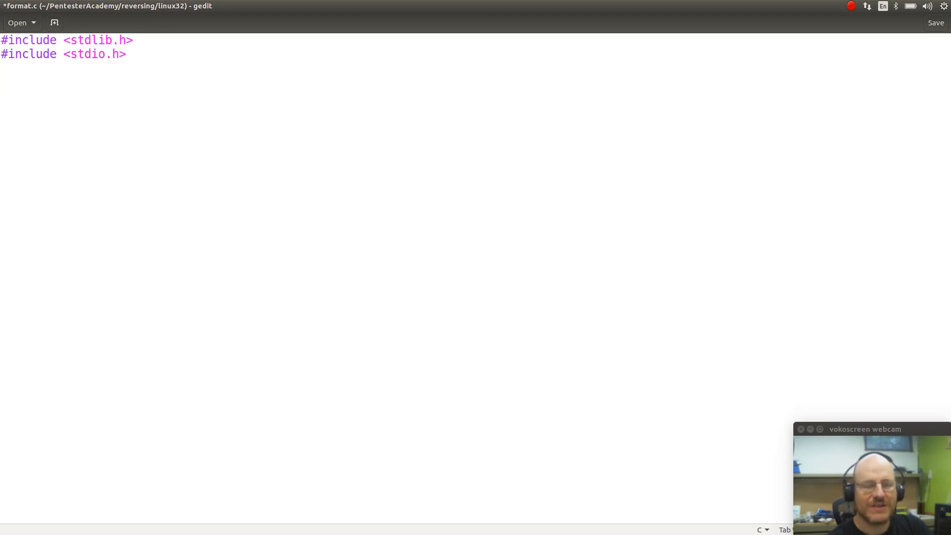
key(Return)
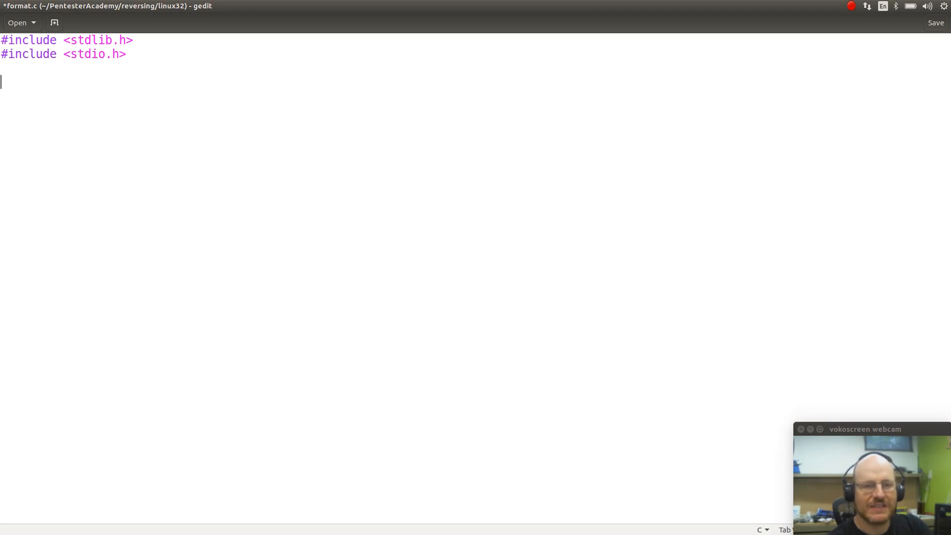
- Write 'int main(int argc, char** argv)' with an opening brace and an indented body line
text(int maint)
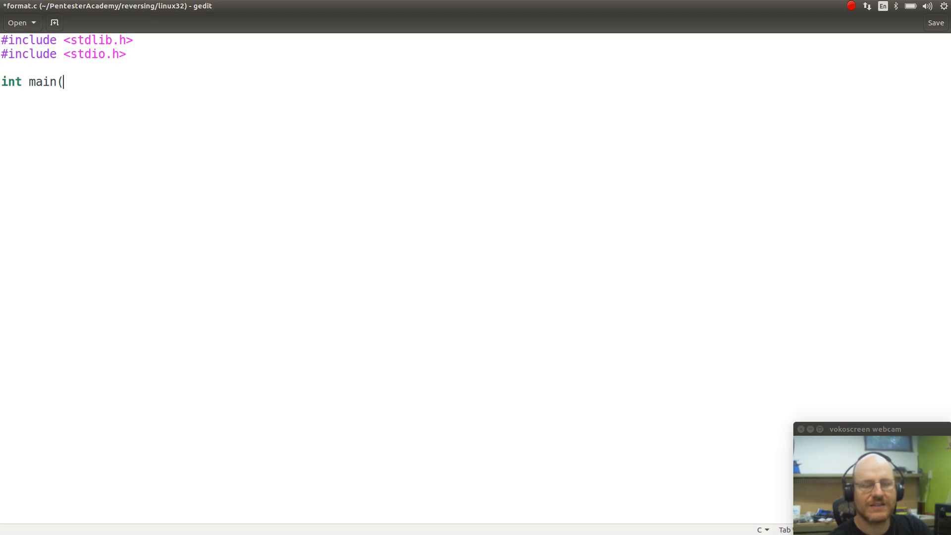
text(int arg)
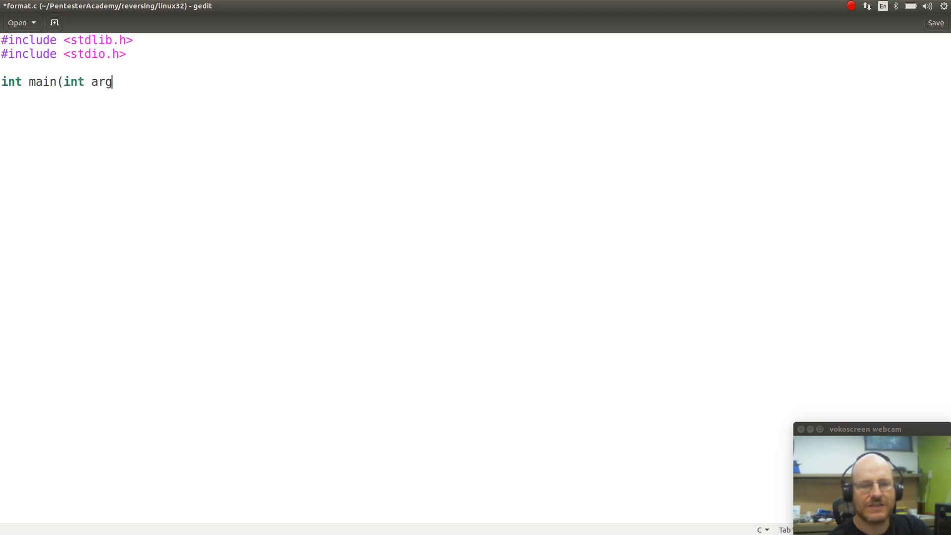
text(c, char)
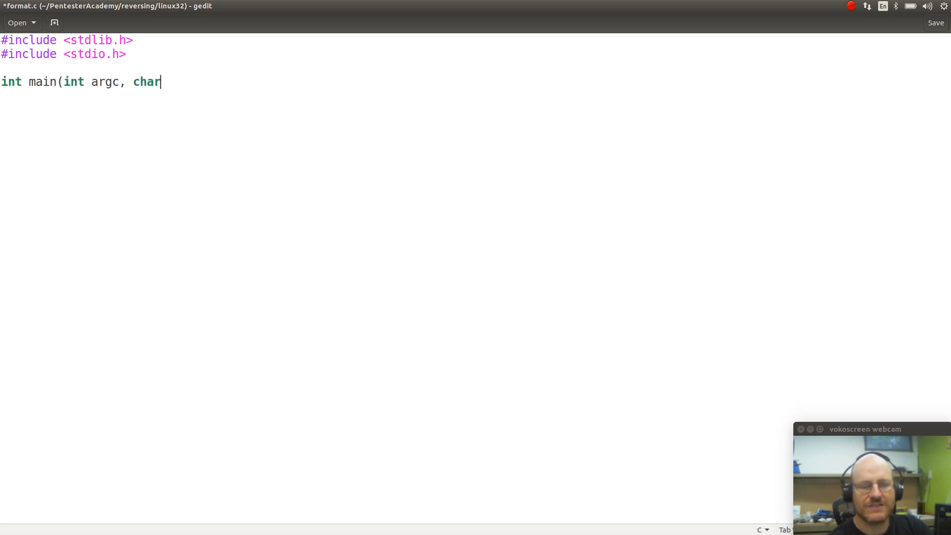
text(** a)
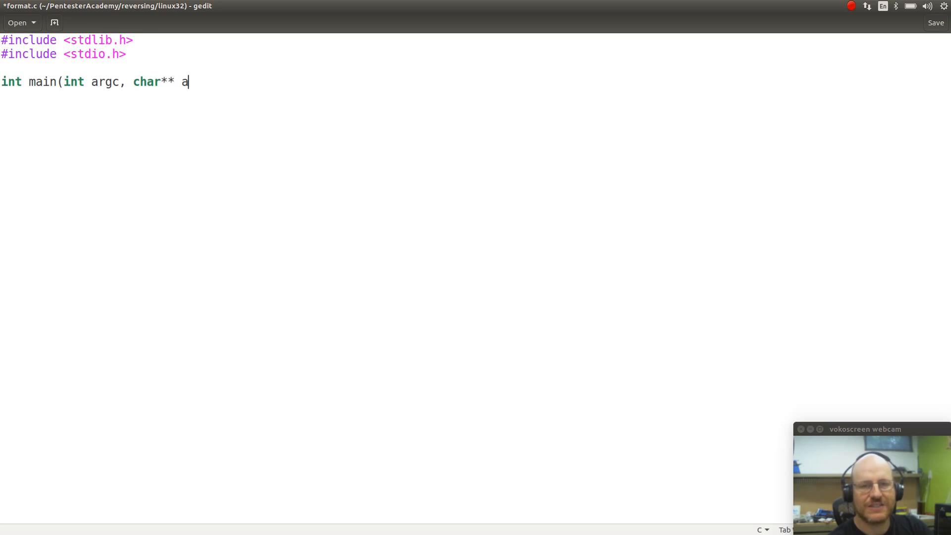
text(rgv))
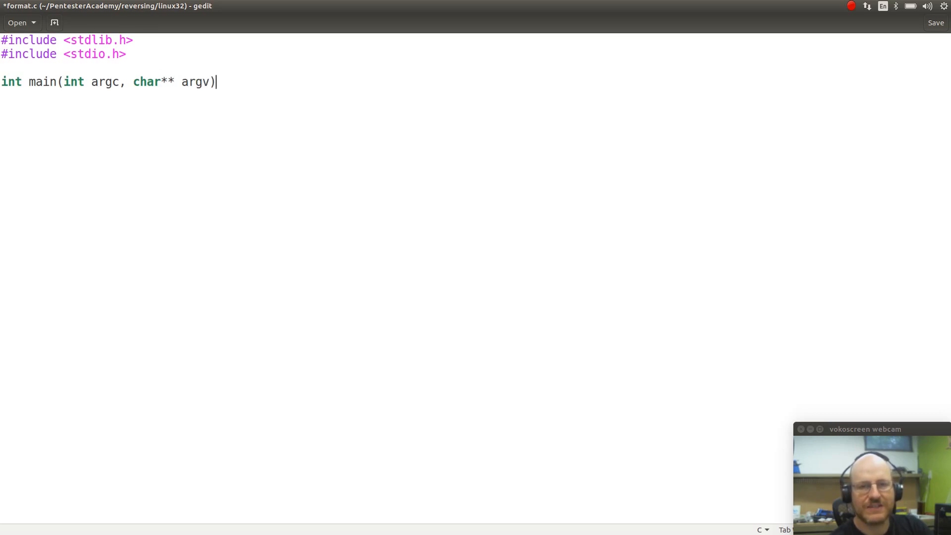
key(Return)
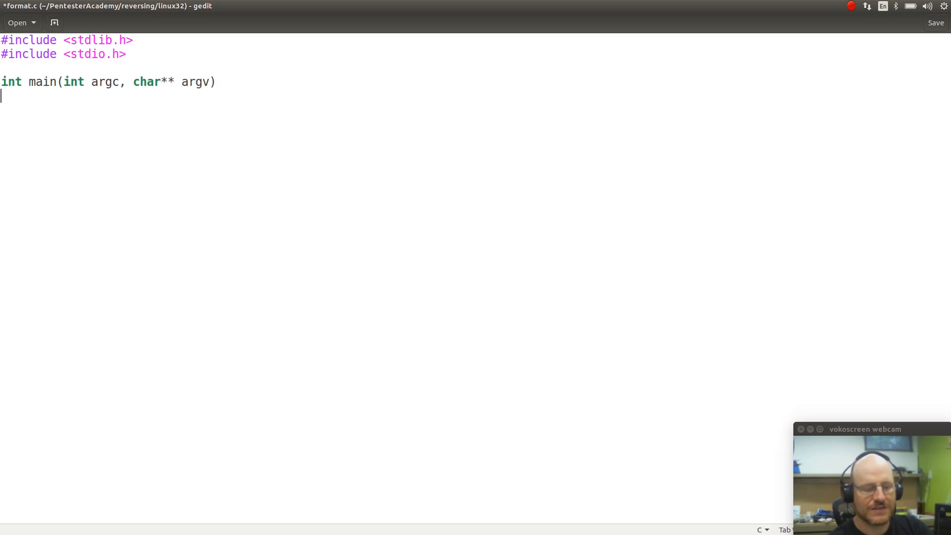
text({)
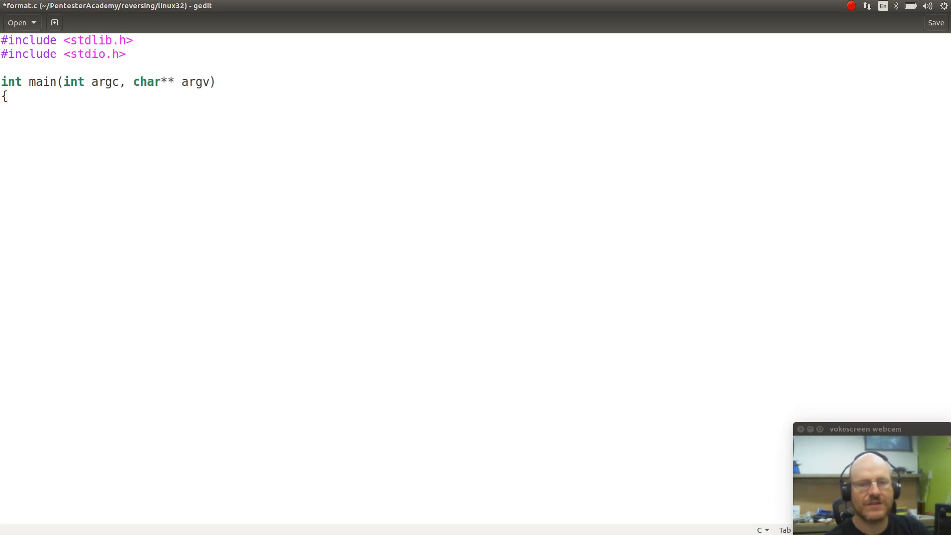
key(Return)
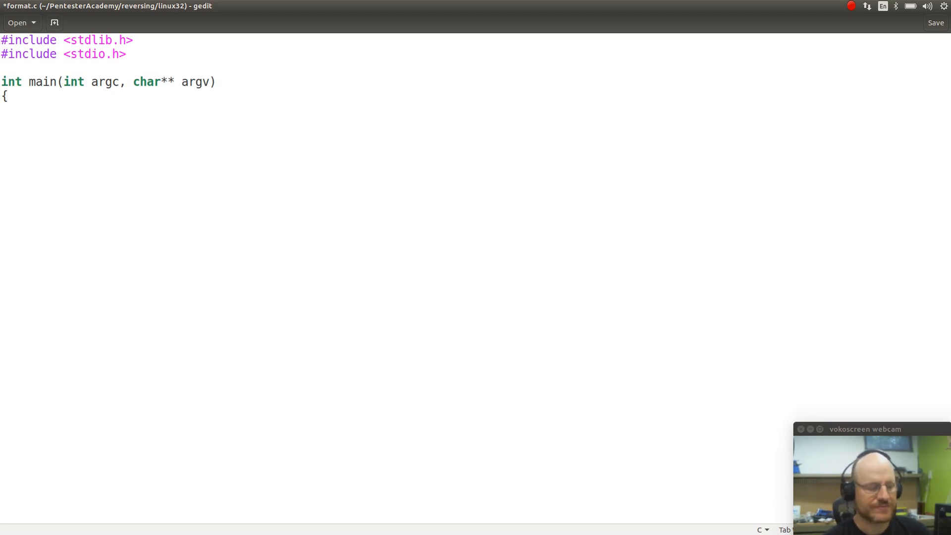
key(Return)
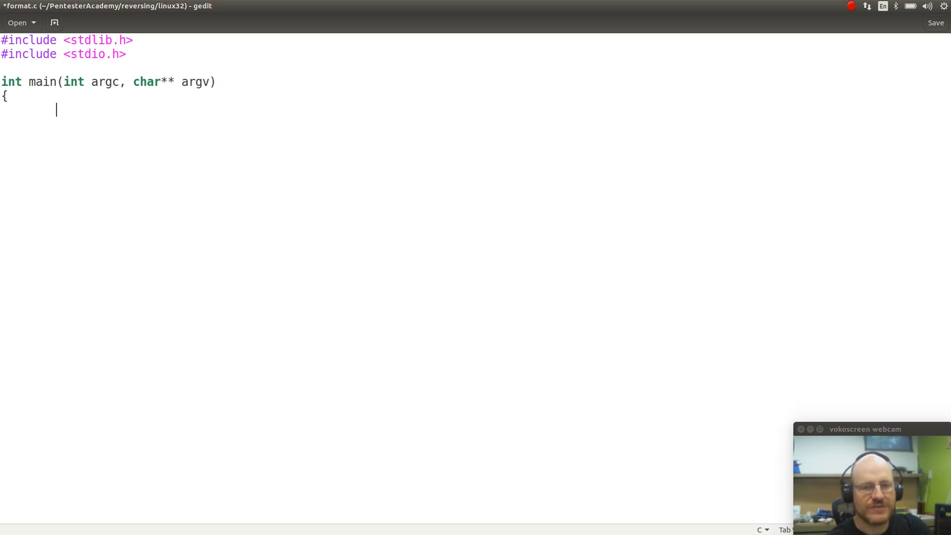
- Write printf("This program prints what the user inputs.\n" as main's first statement
text(print)
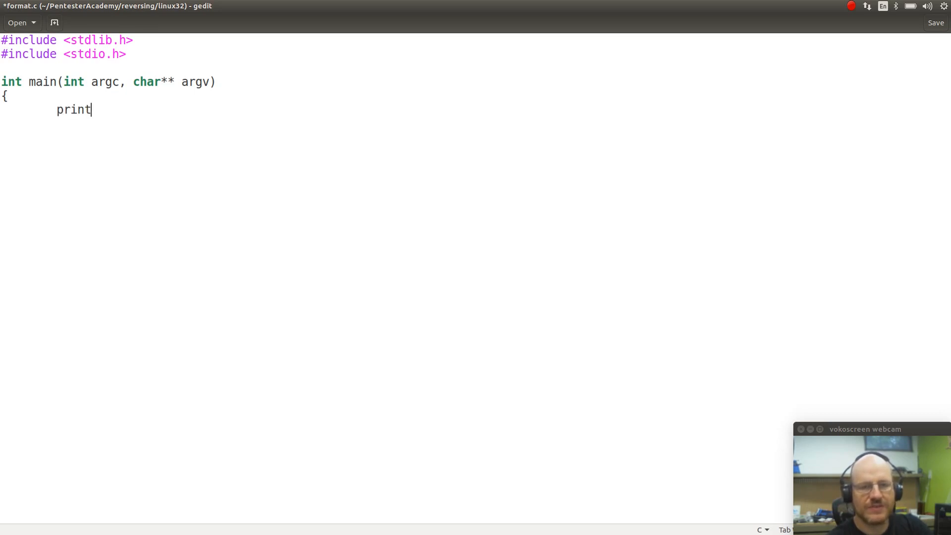
text(f()
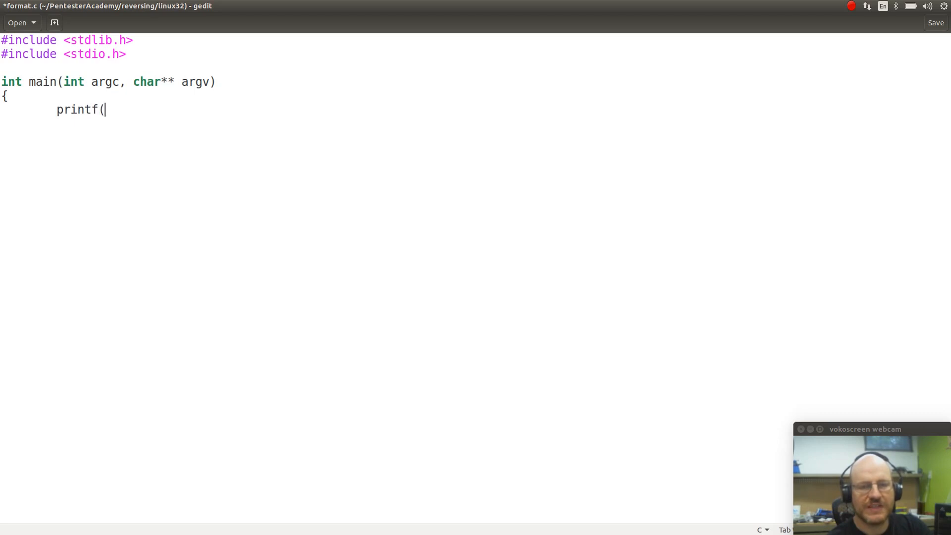
text("T)
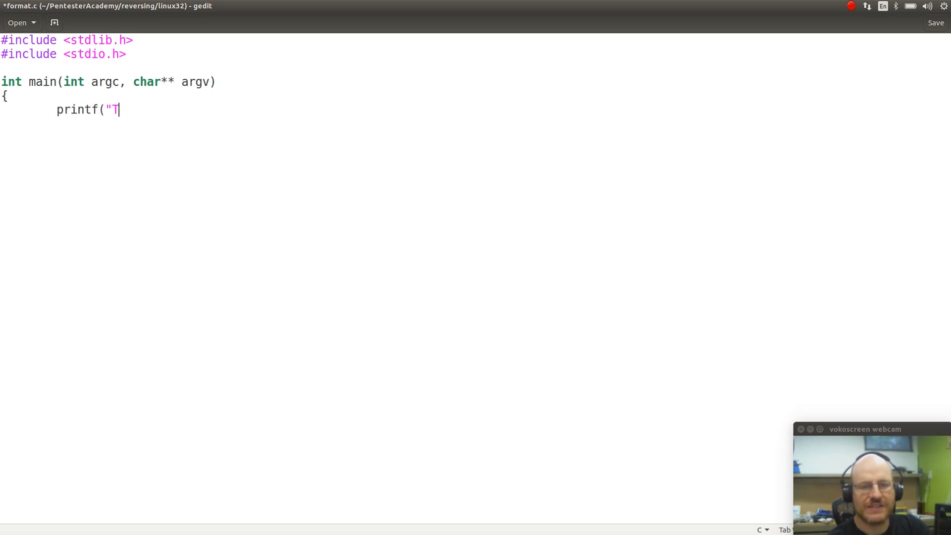
text(his program)
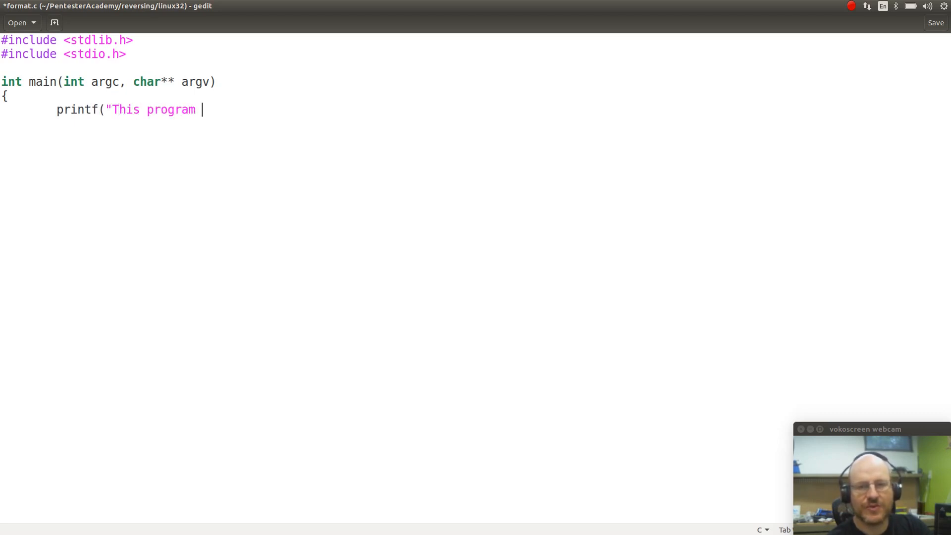
text(print)
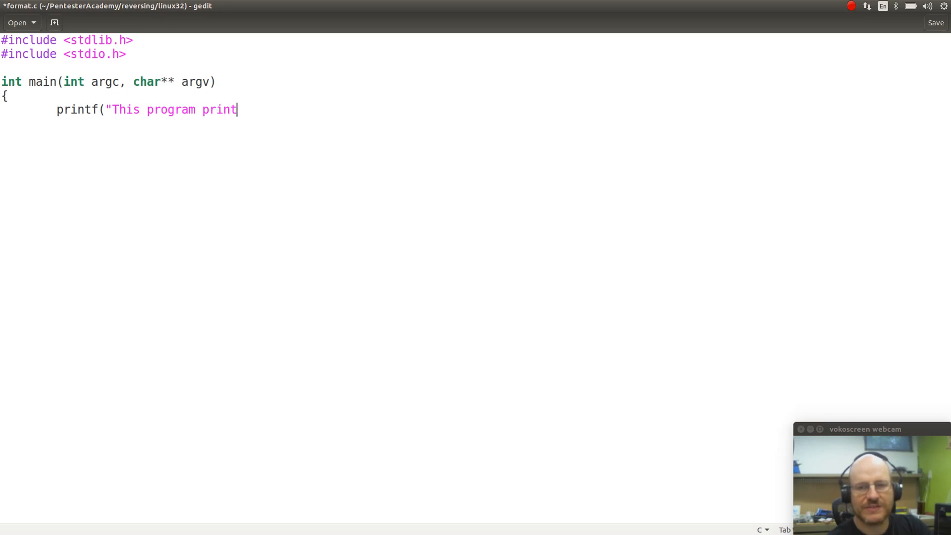
text(s what the)
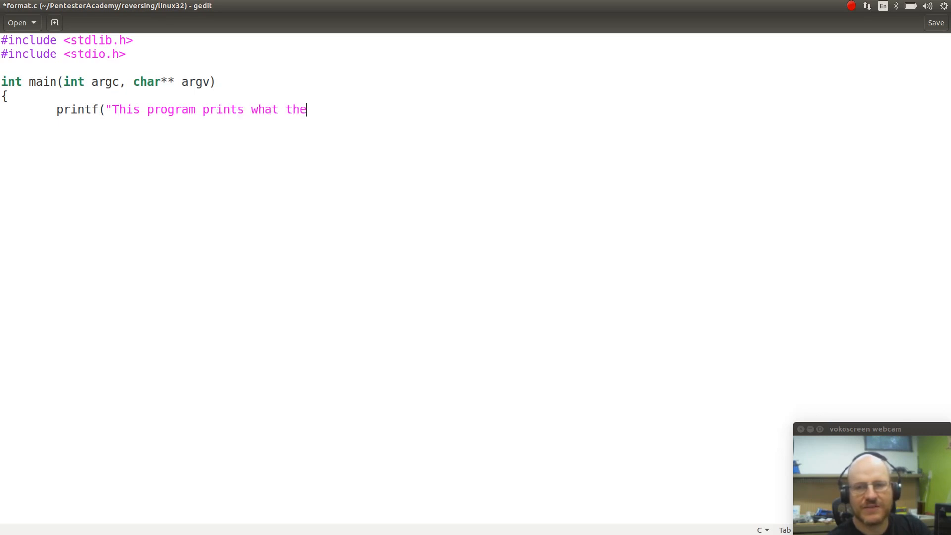
text(user input)
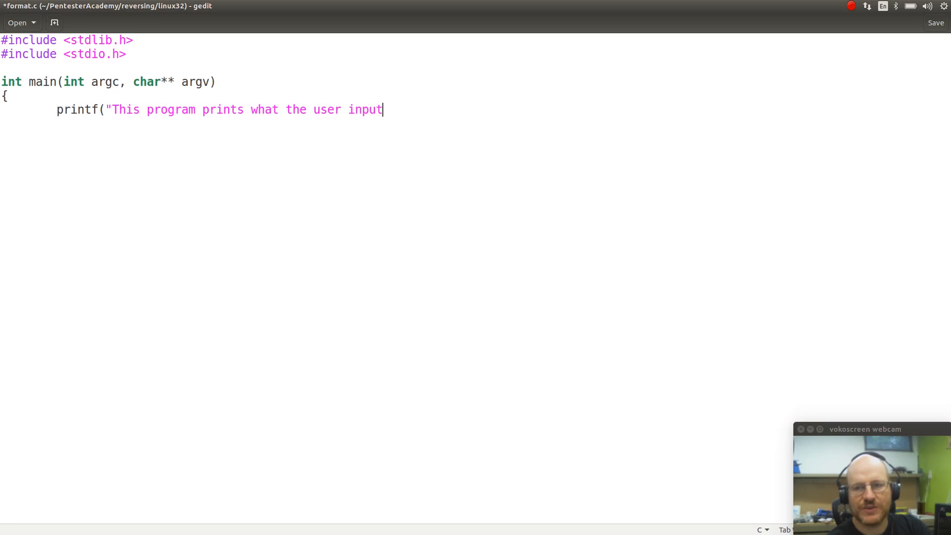
text(s)
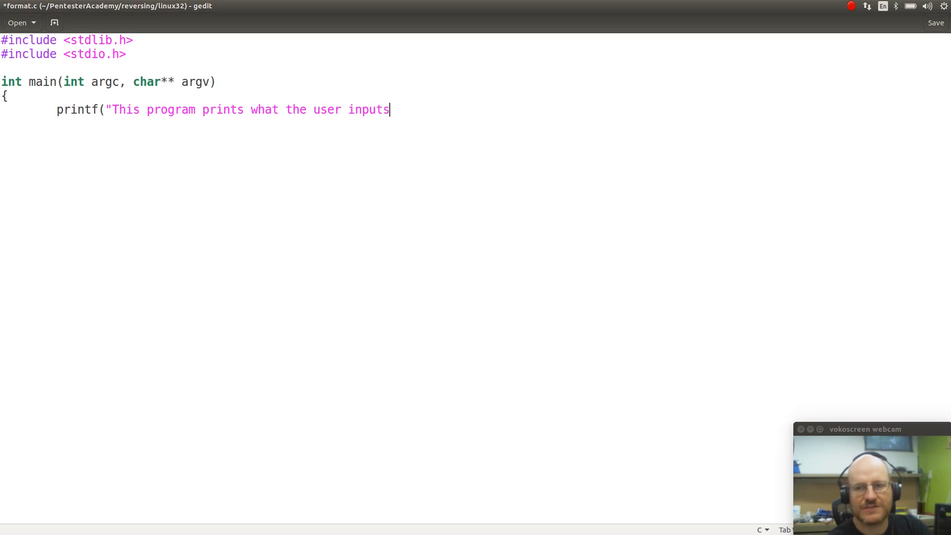
text(.)
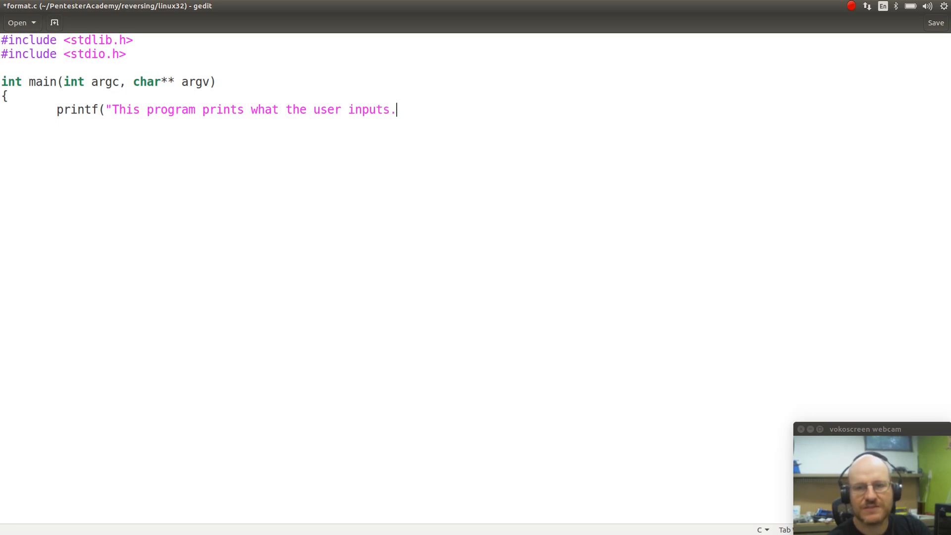
text(\)
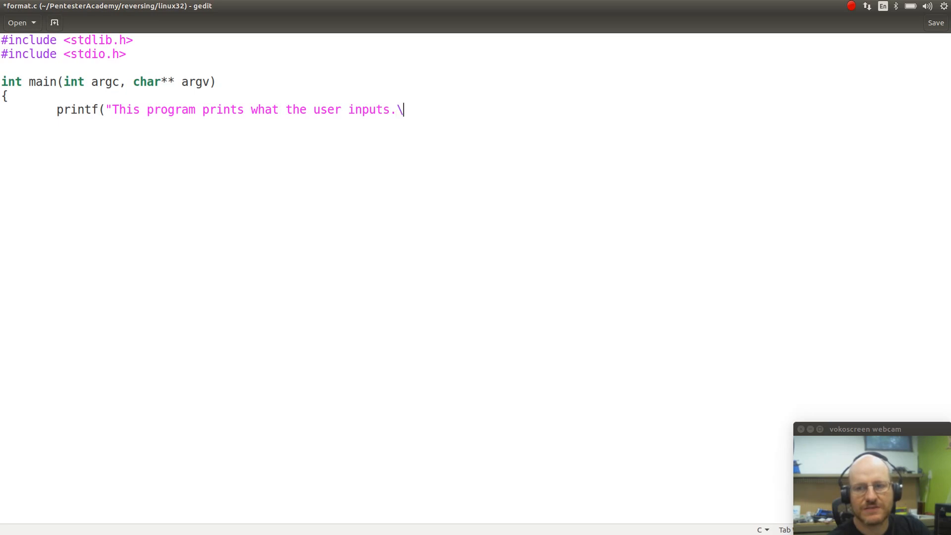
text(n");)
text(print)
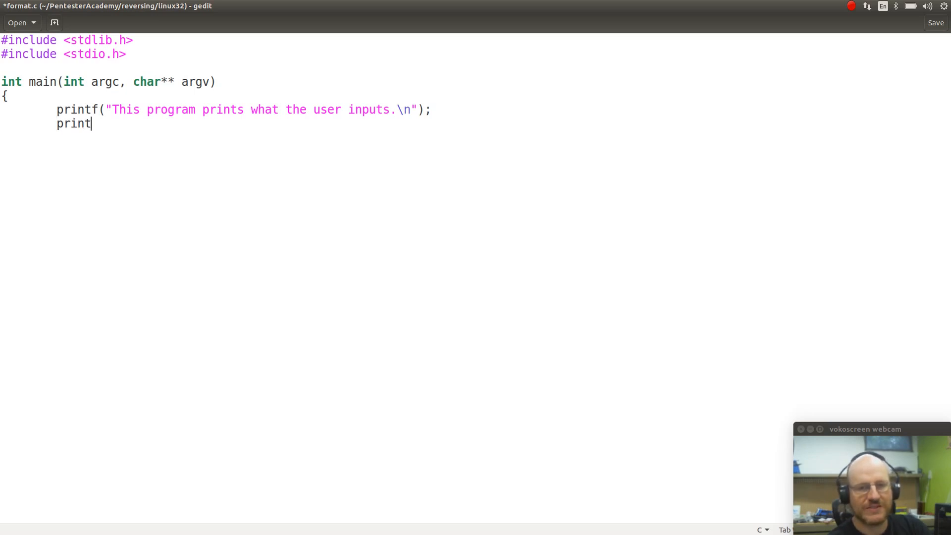
- Write printf(argv[1]); as the second statement in main
text(f()
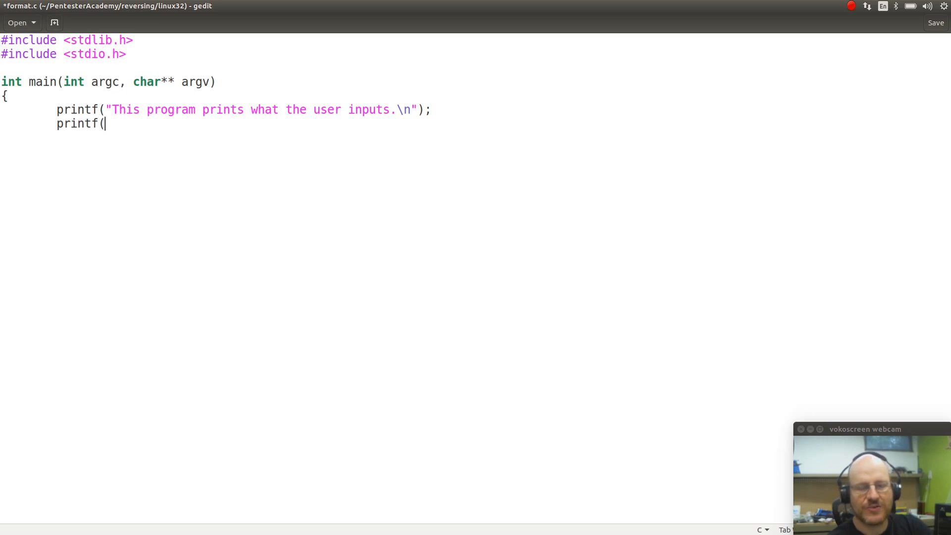
text(arg)
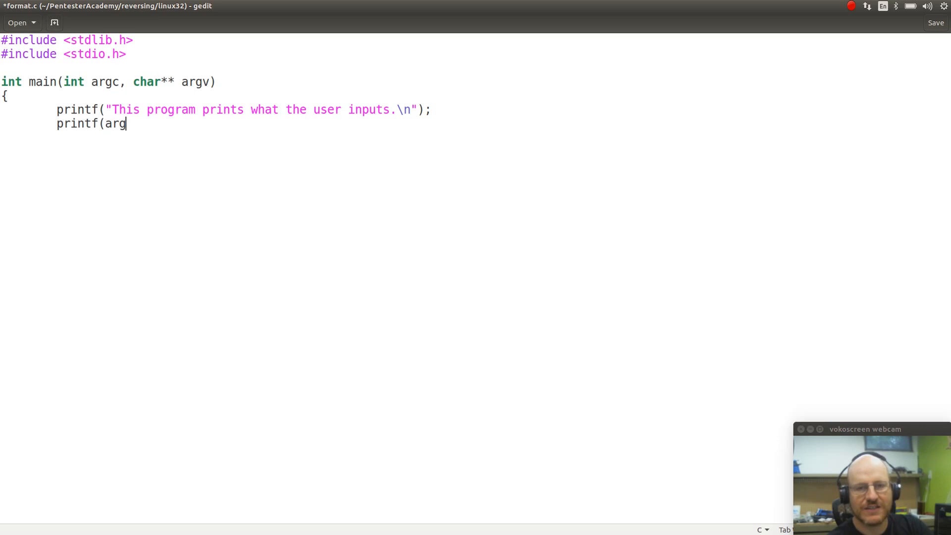
text(v[)
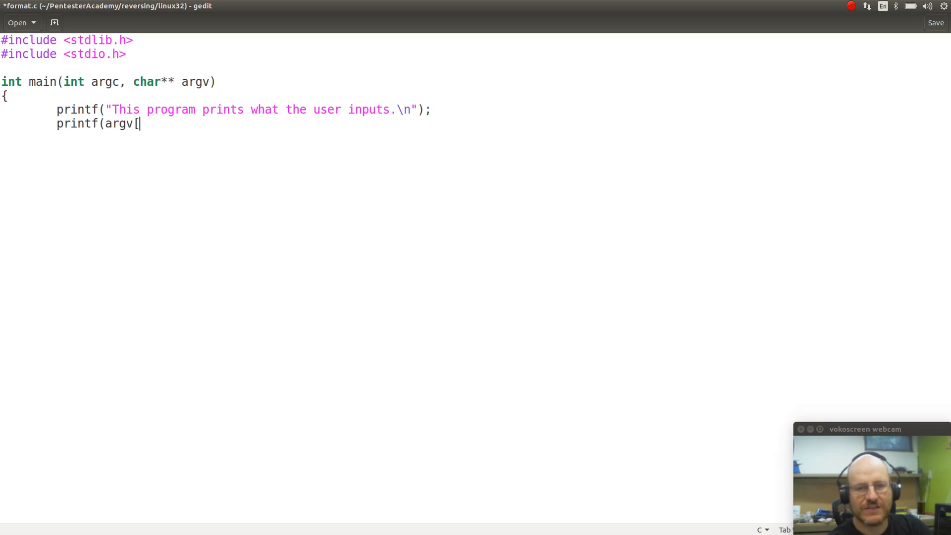
text(1])
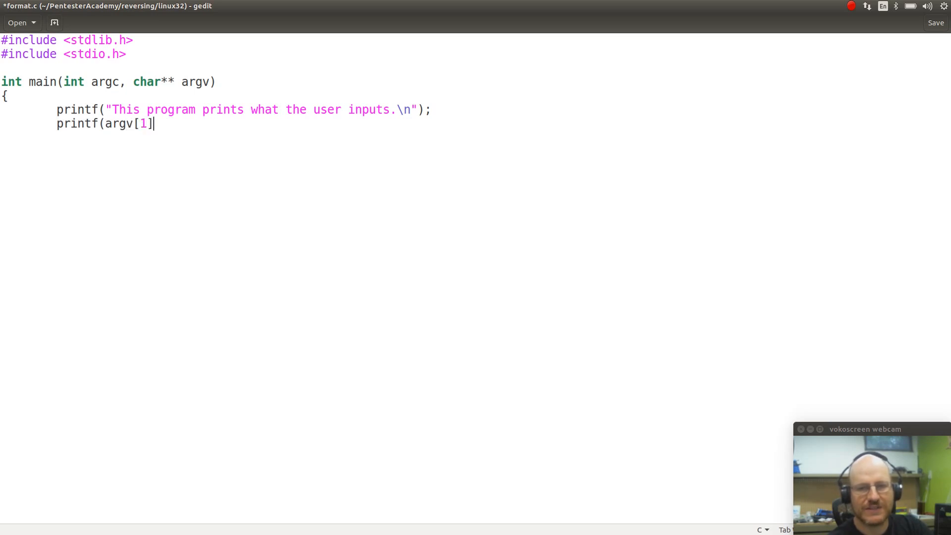
text();)
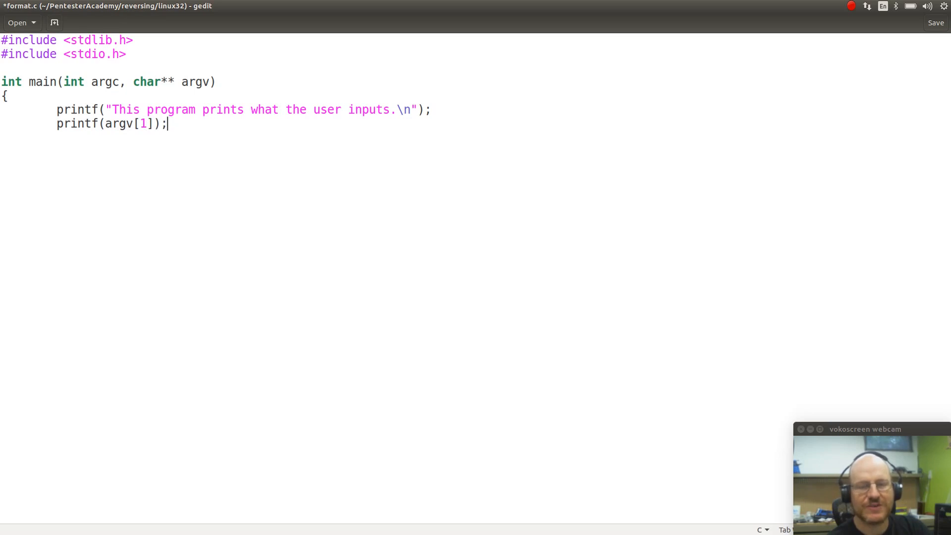
mouse_move(859, 50)
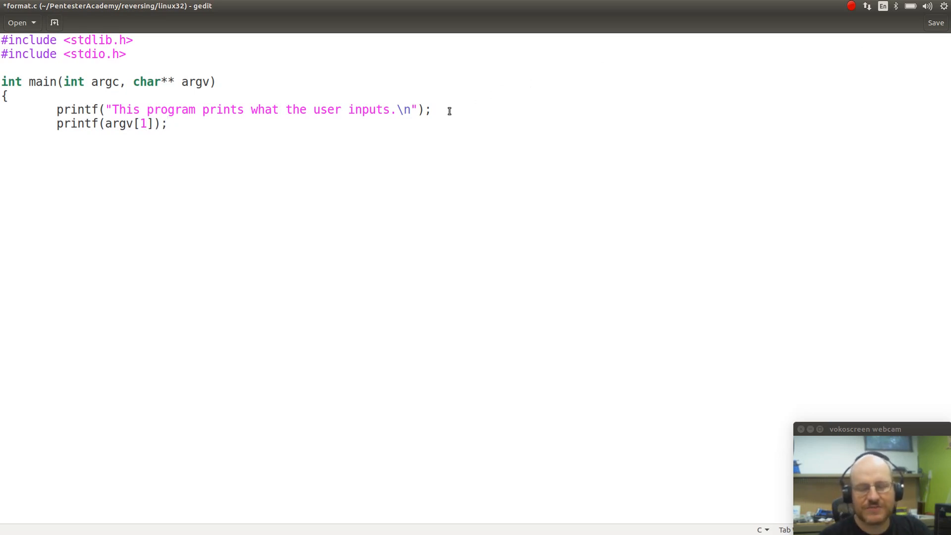
- Guard the argv printf with 'if (argc >1)' above it and indent it underneath
key(Return)
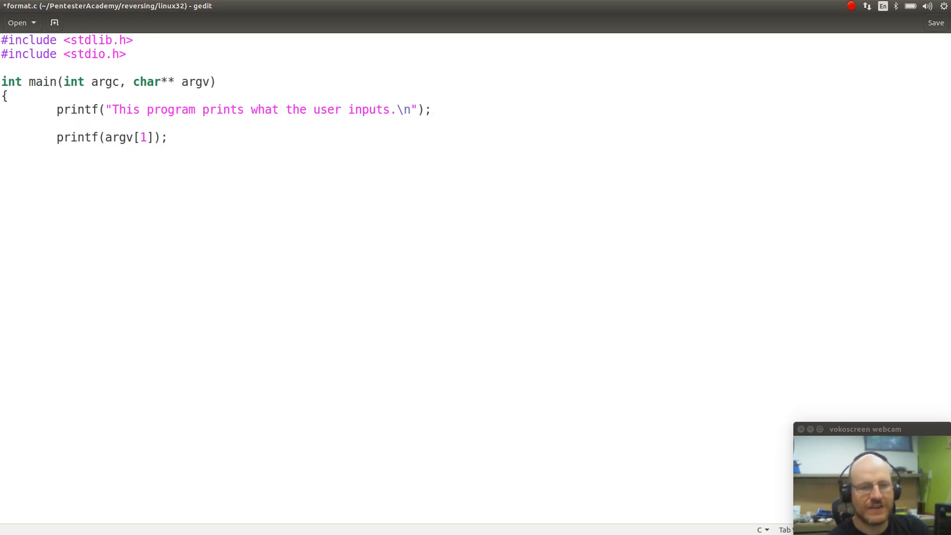
text(if)
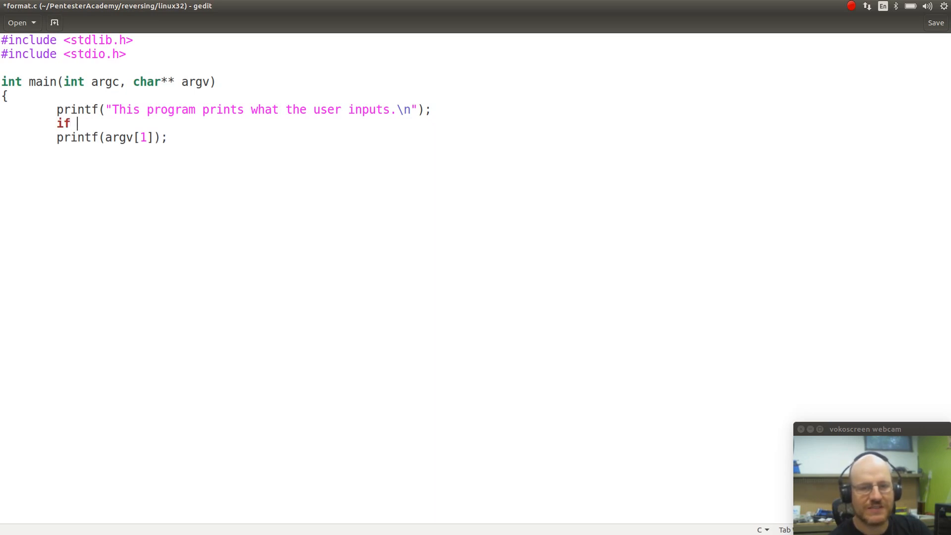
text((arg)
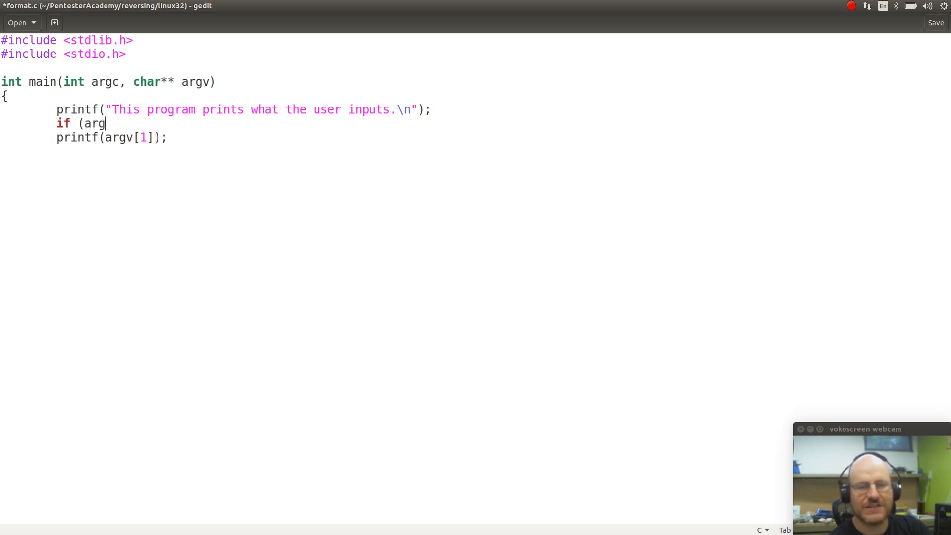
text(c)
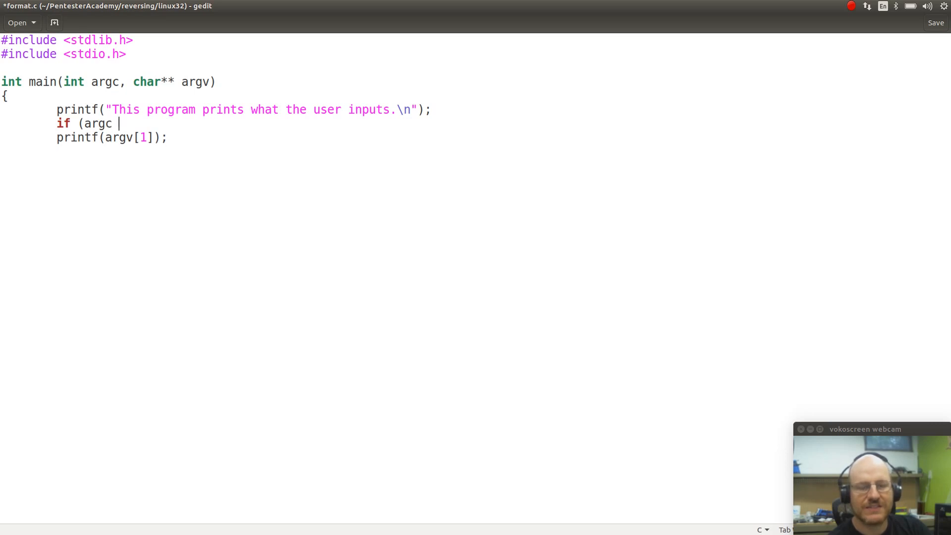
text(>1)
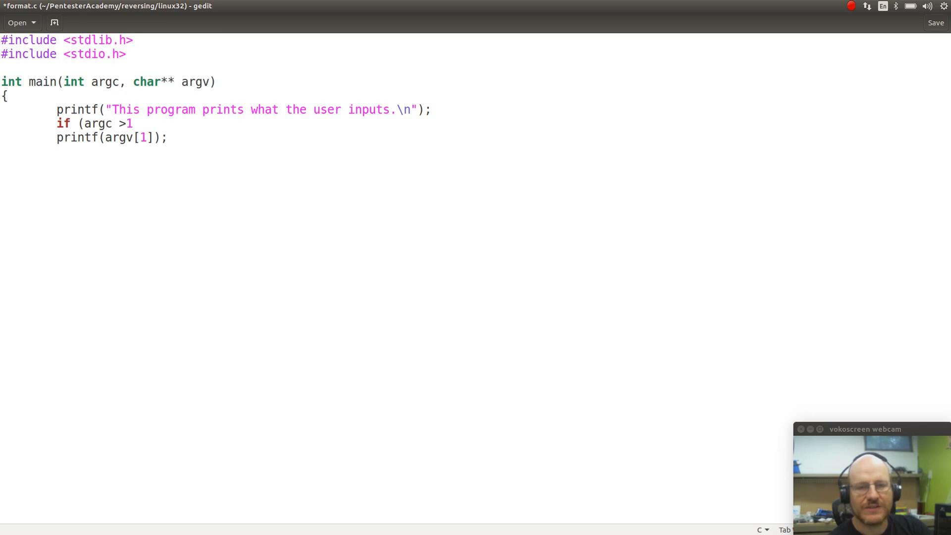
click(134, 123)
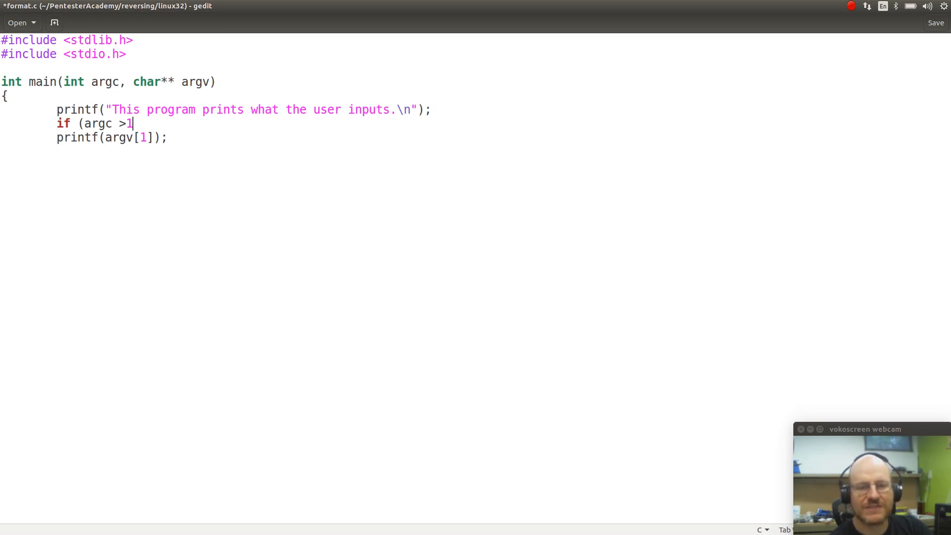
text())
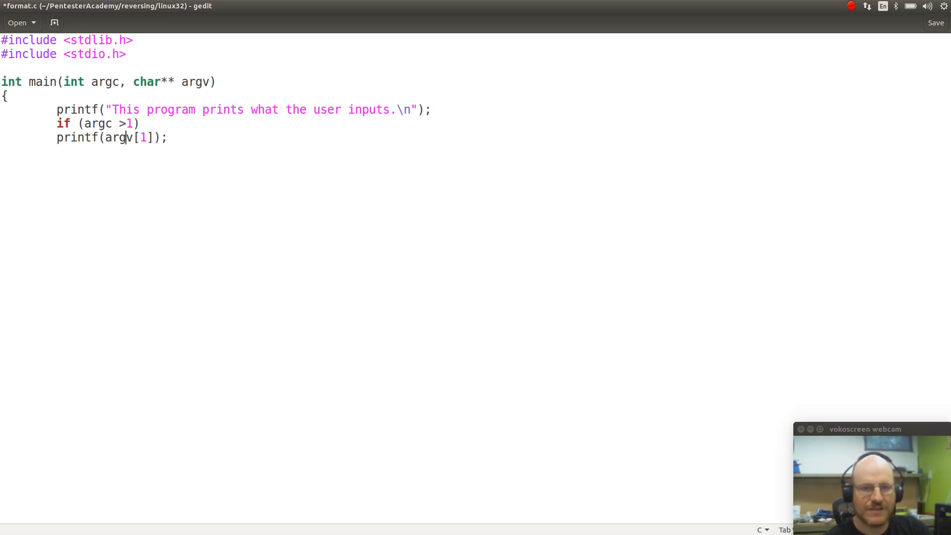
key(Tab)
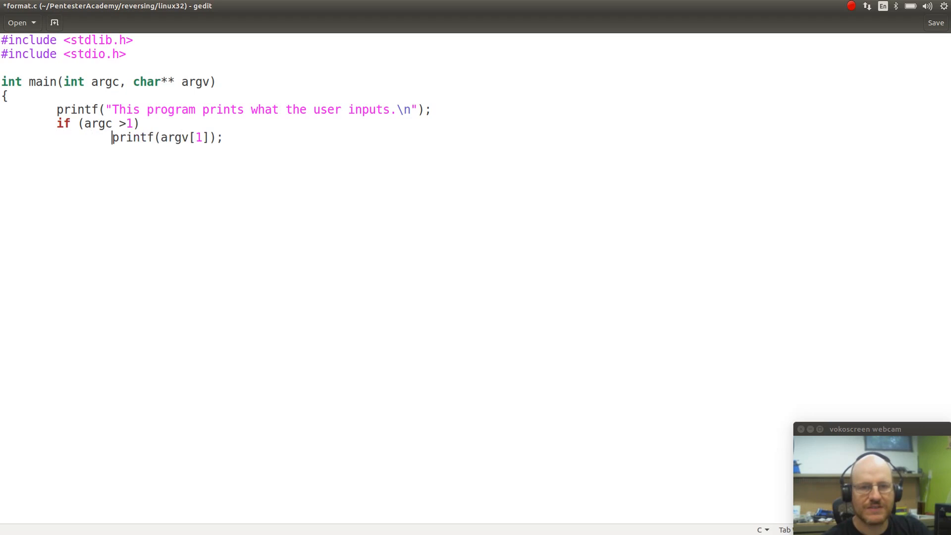
mouse_move(331, 143)
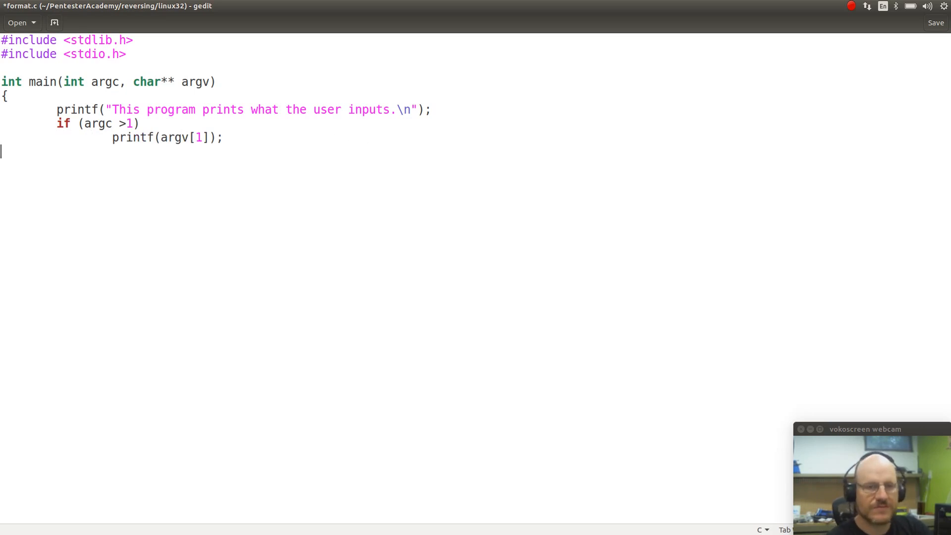
- Finish main with 'return 0;' and a closing brace, then save format.c
text(return)
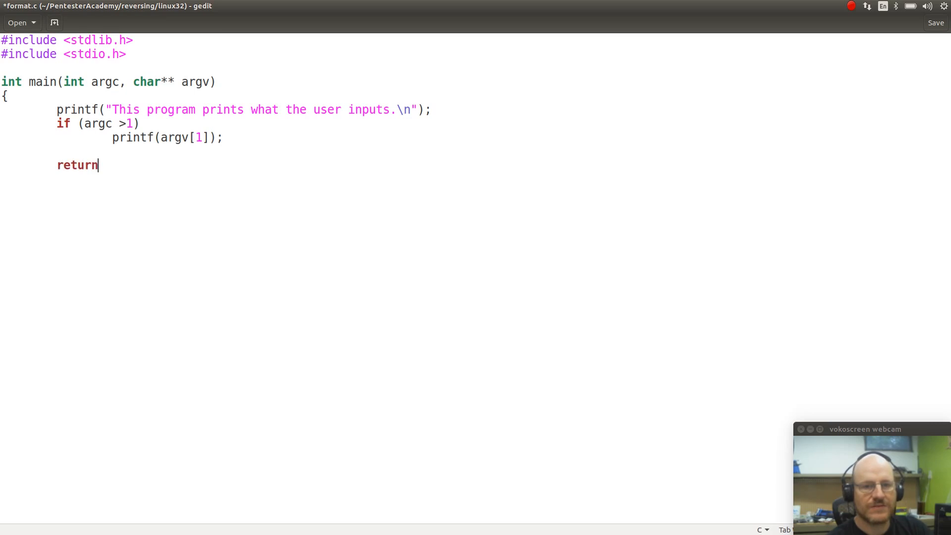
text(0;)
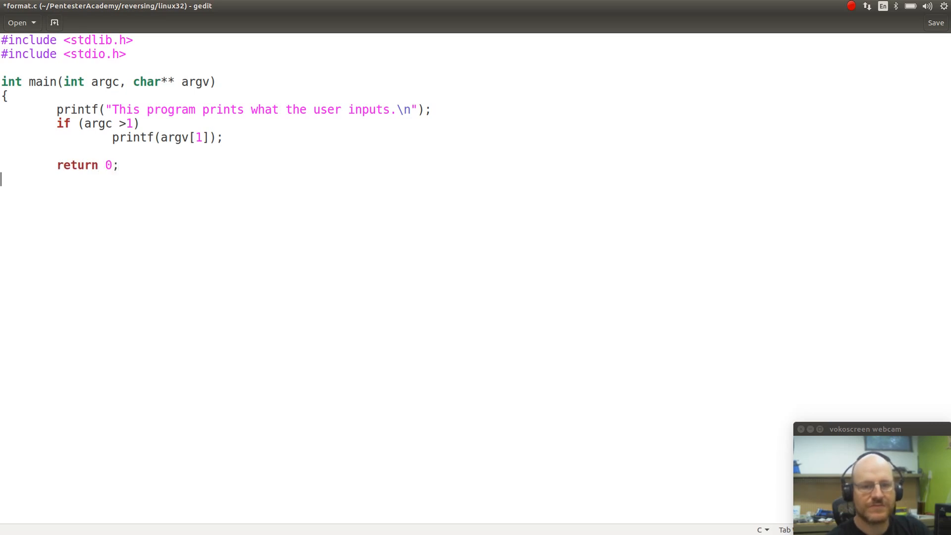
text(})
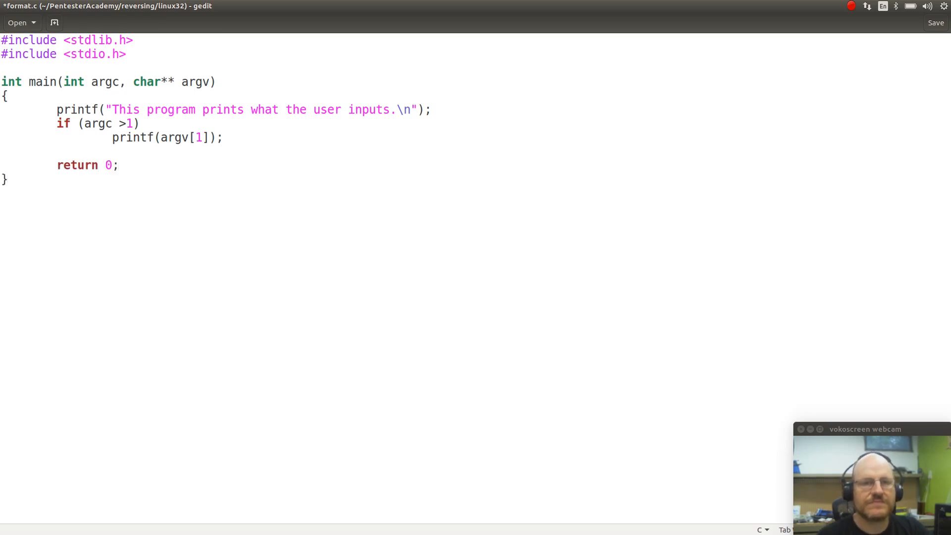
key(ctrl+s)
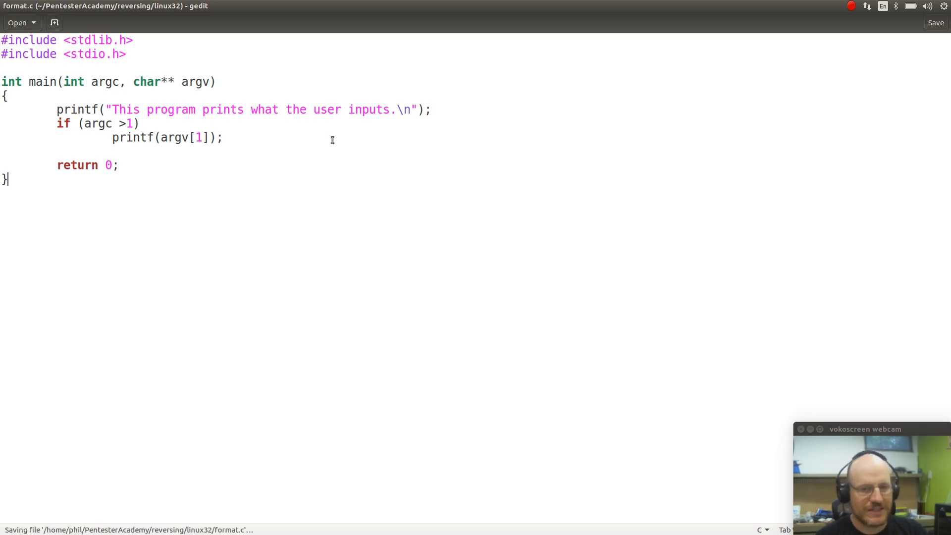
mouse_move(457, 48)
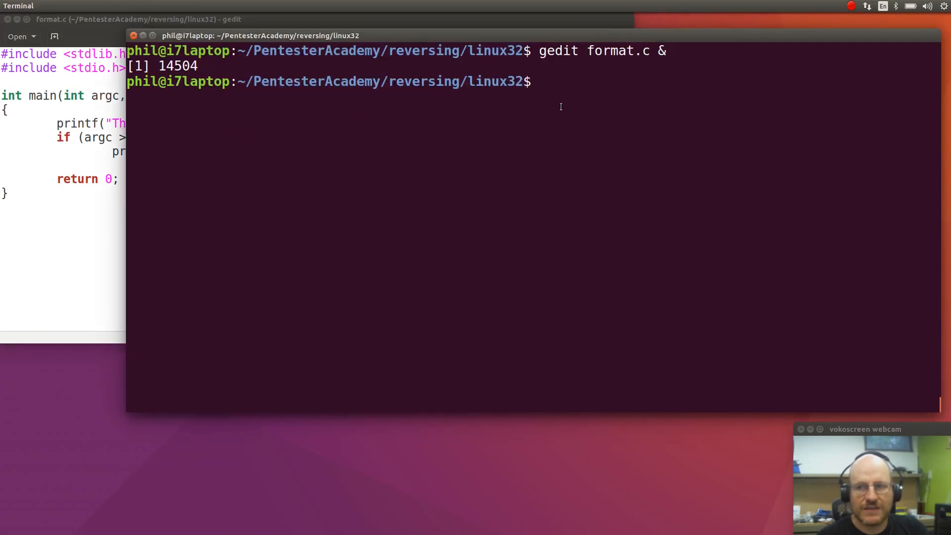
- Compile with 'gcc -m32 format.c -o format', yielding a format-security warning
text(gc)
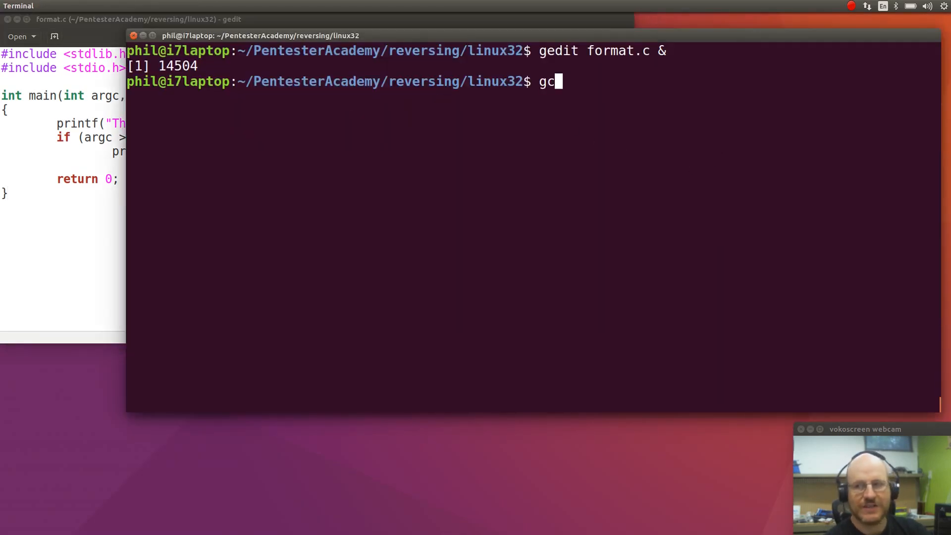
text(c -m)
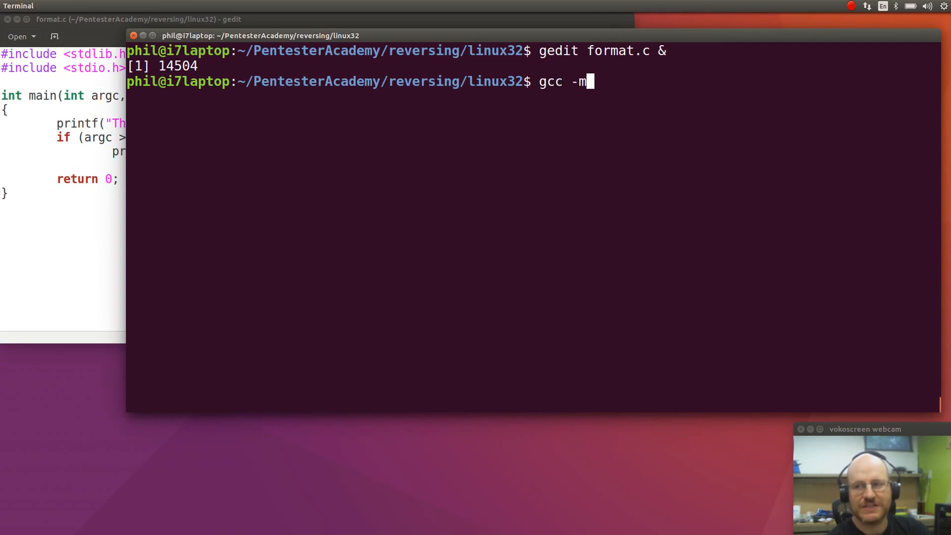
text(32)
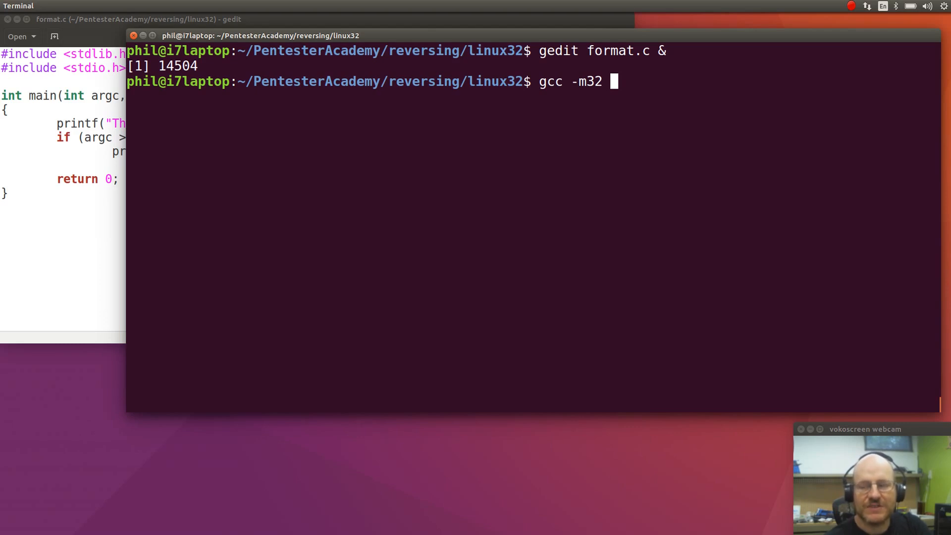
text(forma)
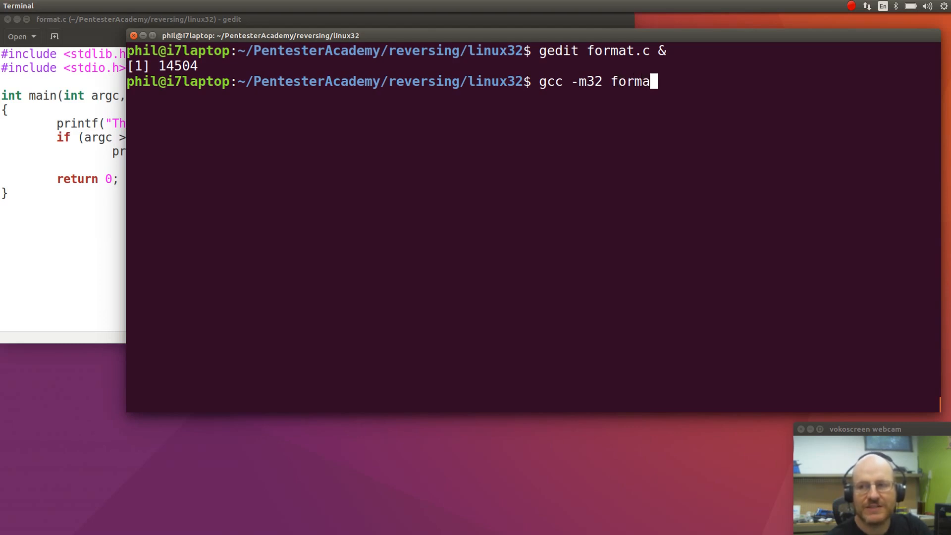
text(t.c)
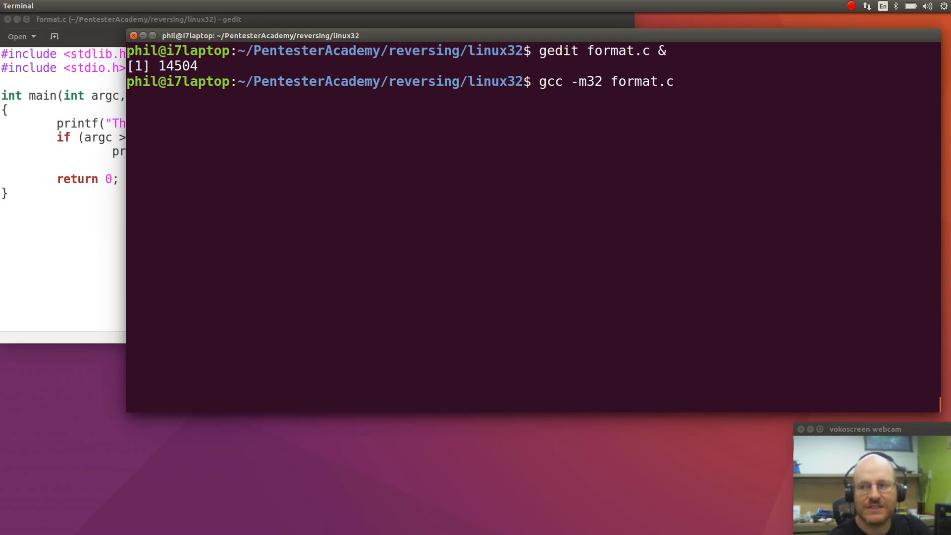
text(-o format)
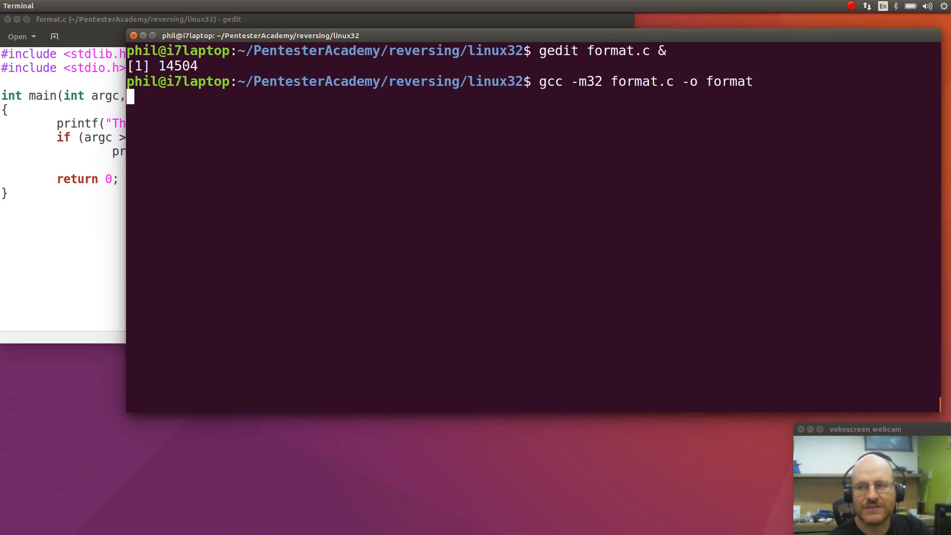
key(Return)
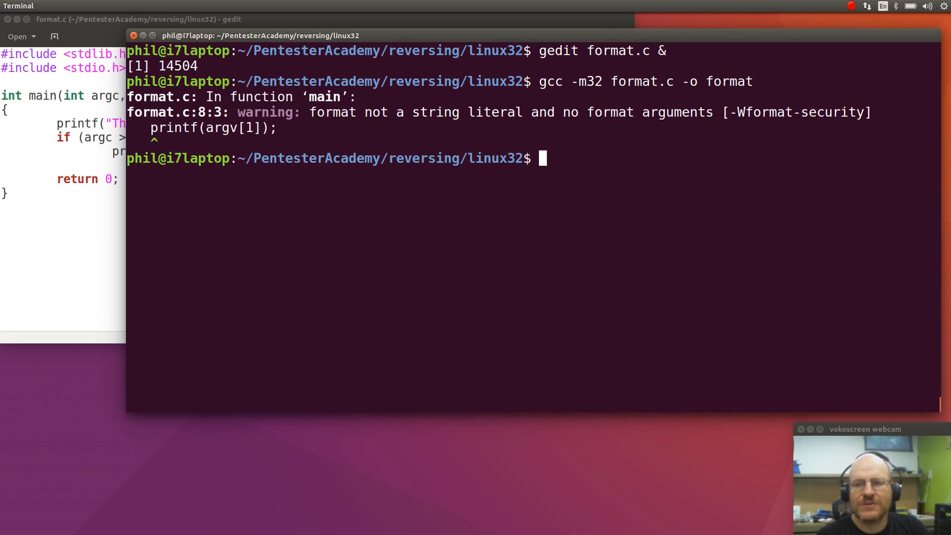
mouse_move(575, 128)
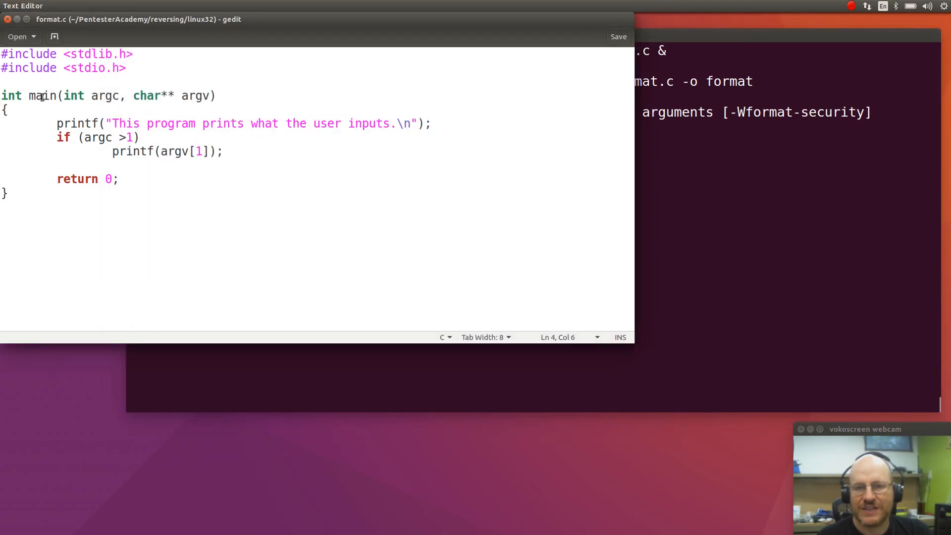
mouse_move(107, 206)
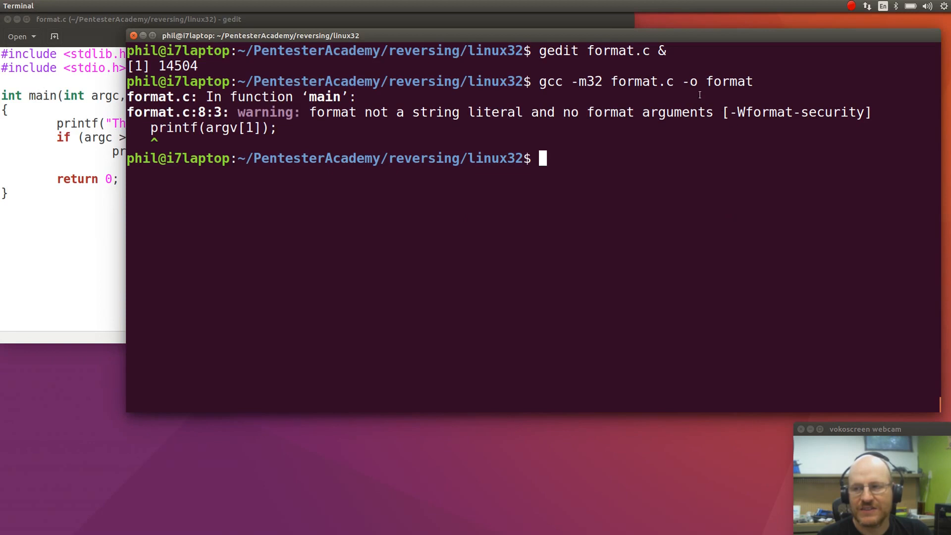
mouse_move(718, 108)
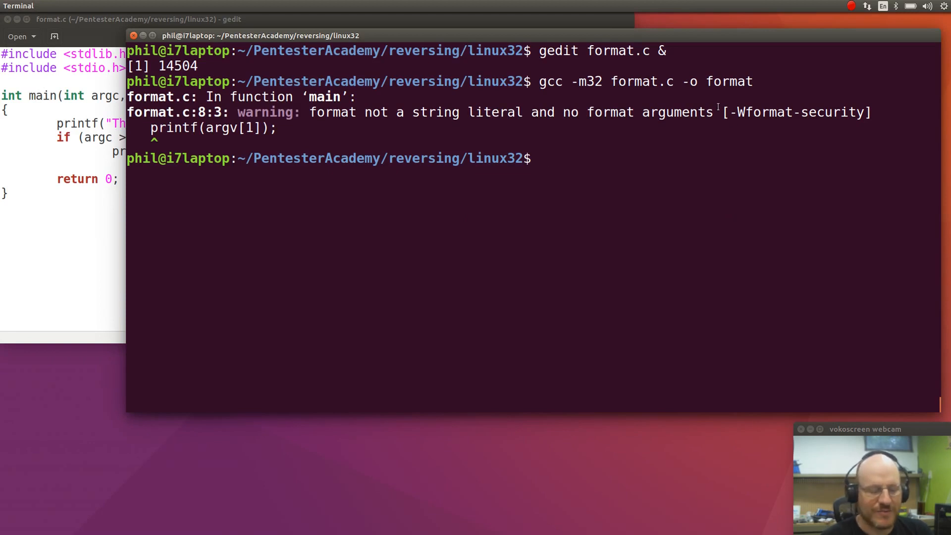
- Compile with 'gcc -m32 format.c -o formatstring', repeating the same warning
text(gcc -m32 format.c -o format)
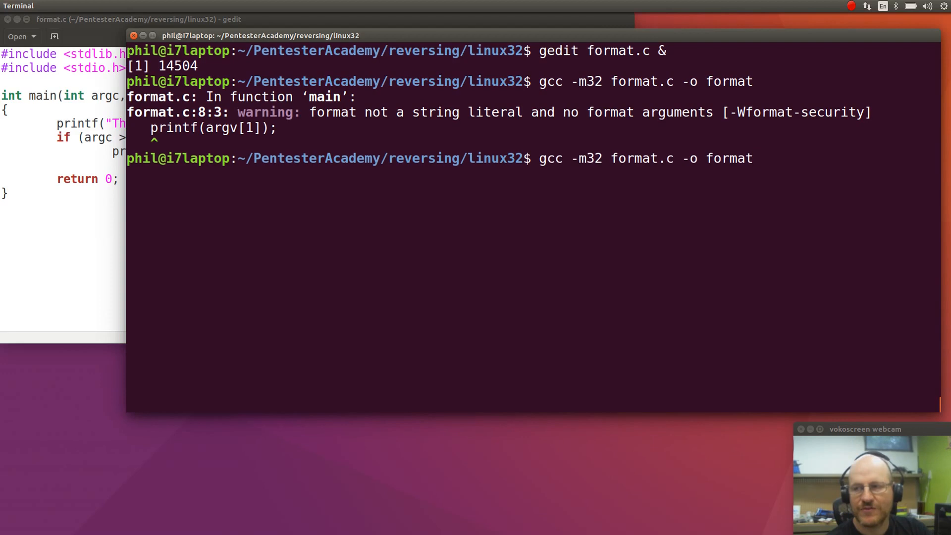
text(string)
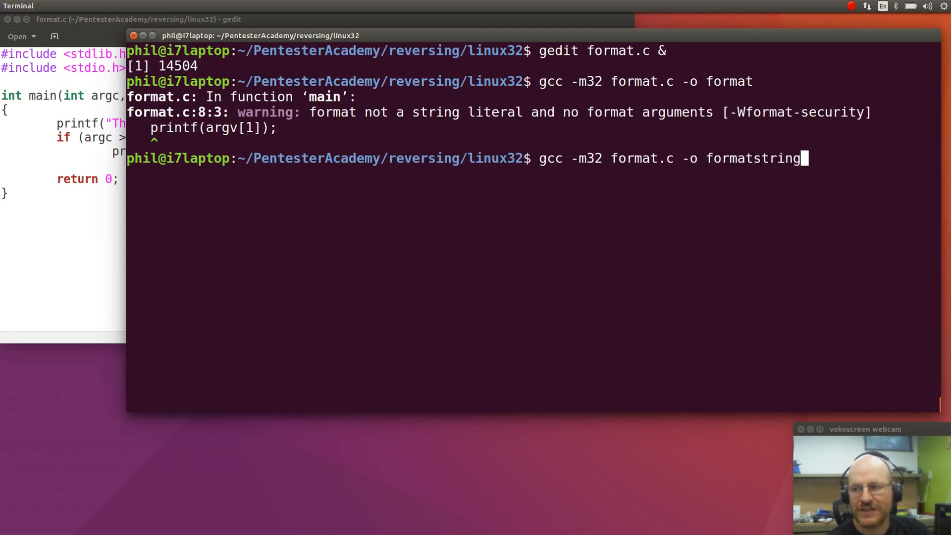
key(Return)
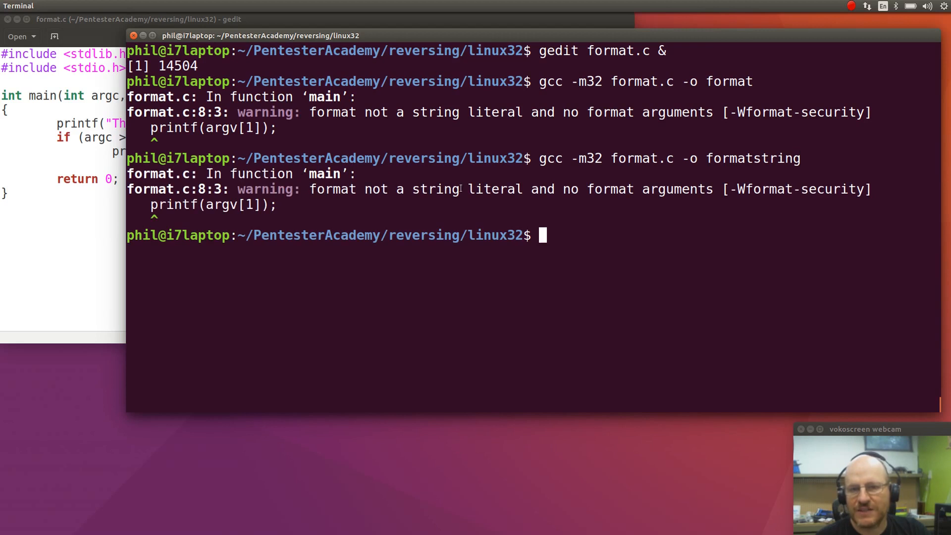
mouse_move(576, 203)
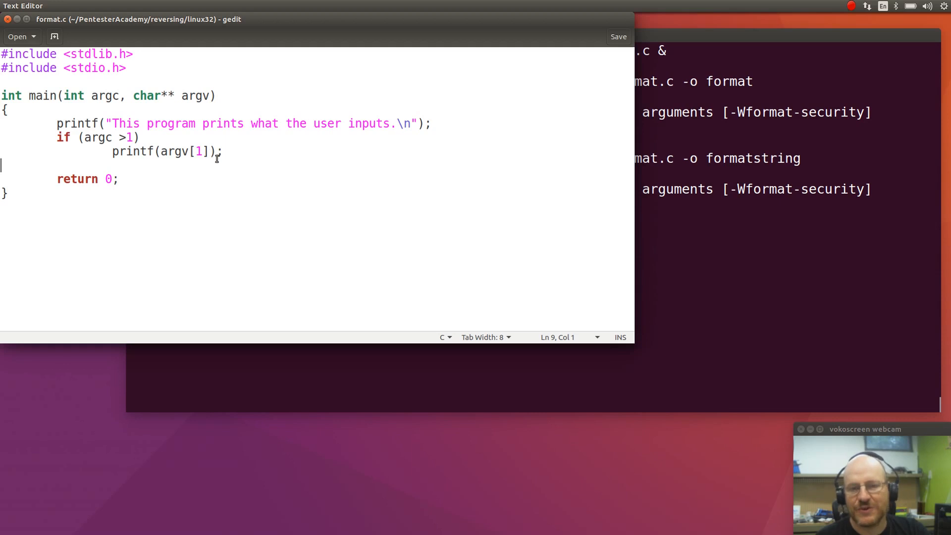
mouse_move(806, 255)
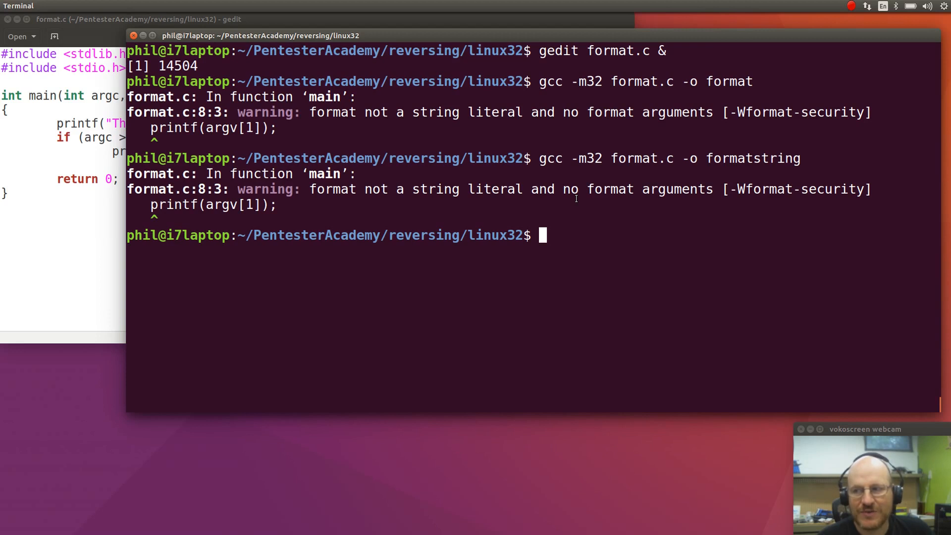
mouse_move(699, 207)
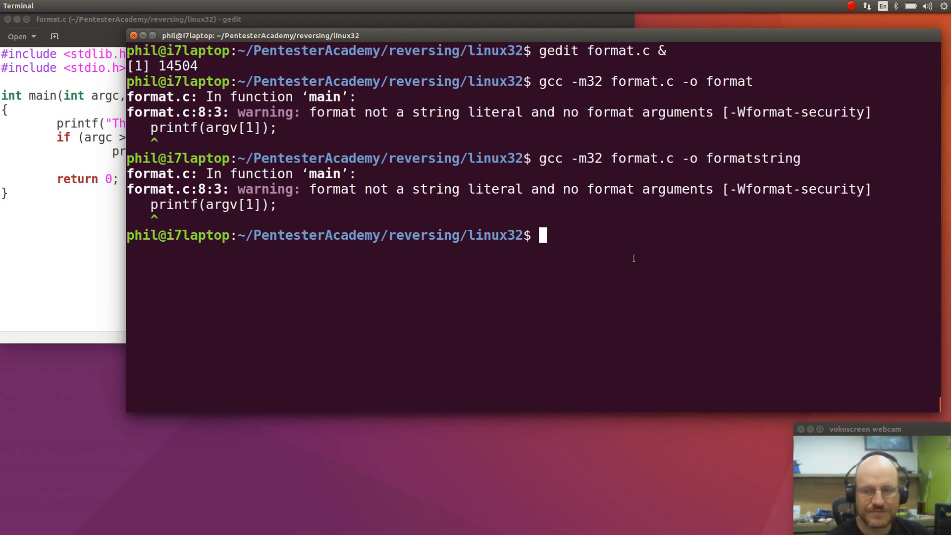
- Delete the old 'format' binary with 'rm format'
text(rm)
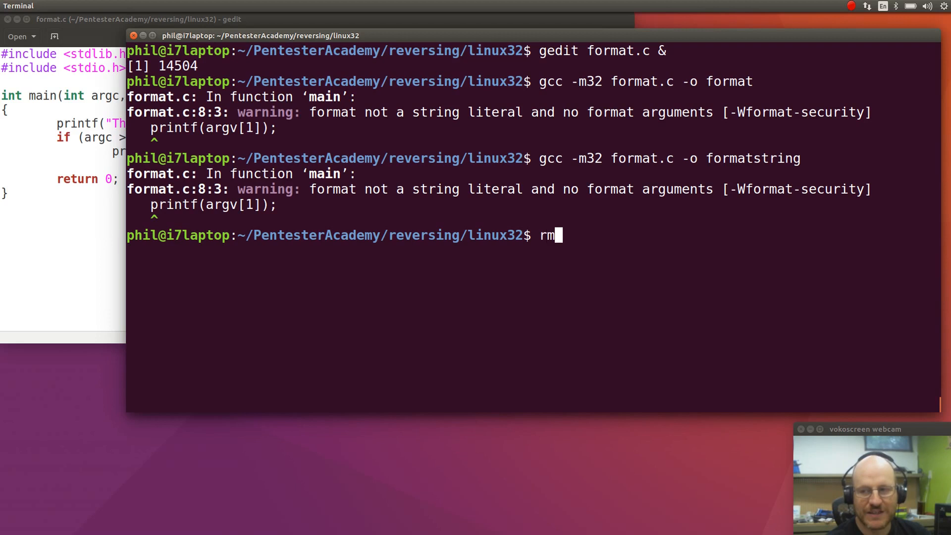
text(format)
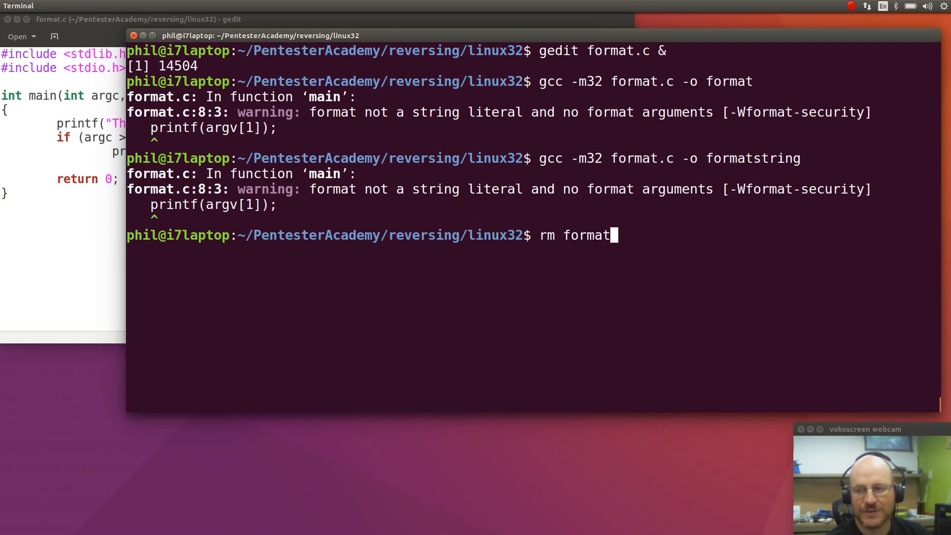
key(Return)
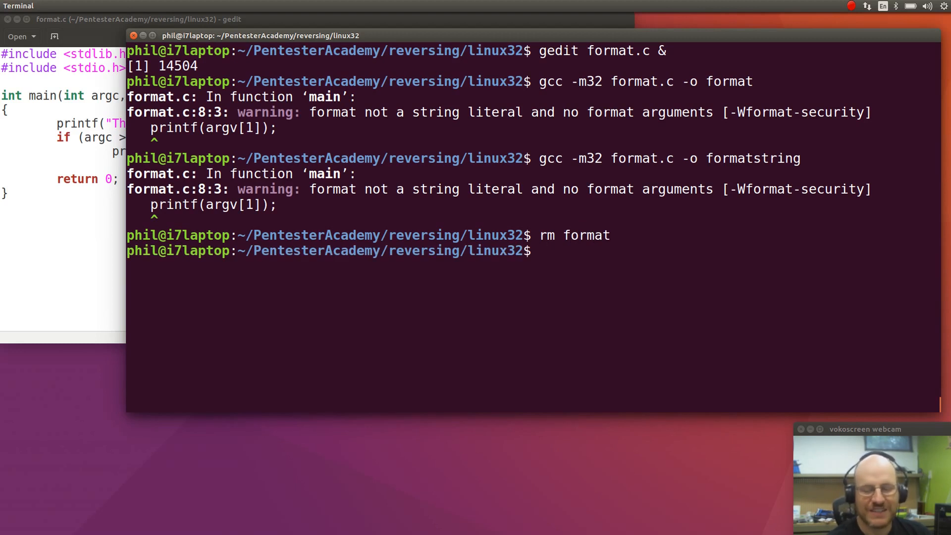
- Run ./formatstring with no argument, then with the argument 42
text(./)
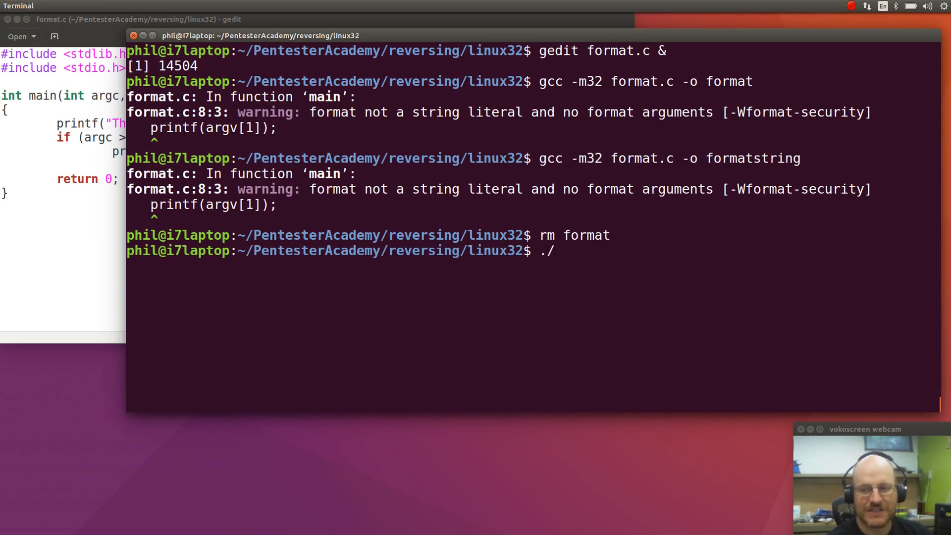
text(format)
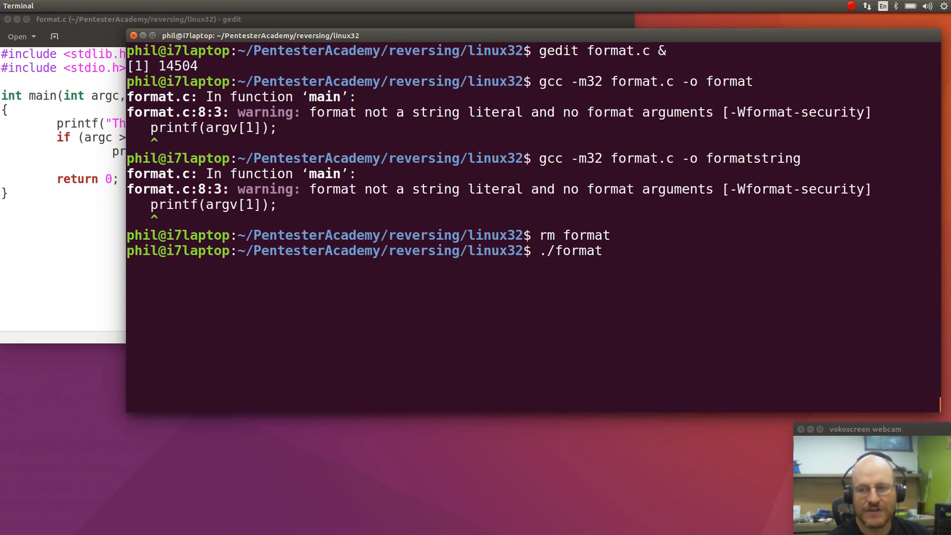
text(string)
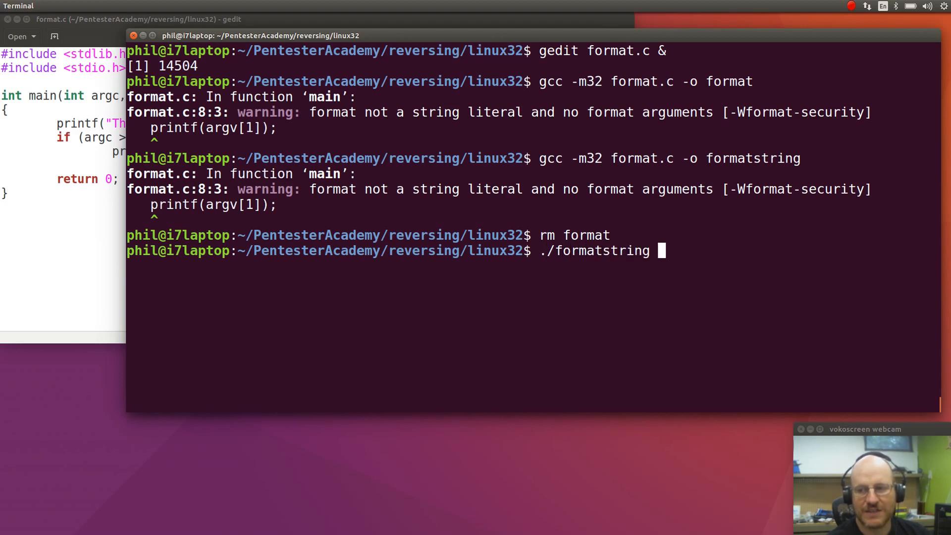
key(Return)
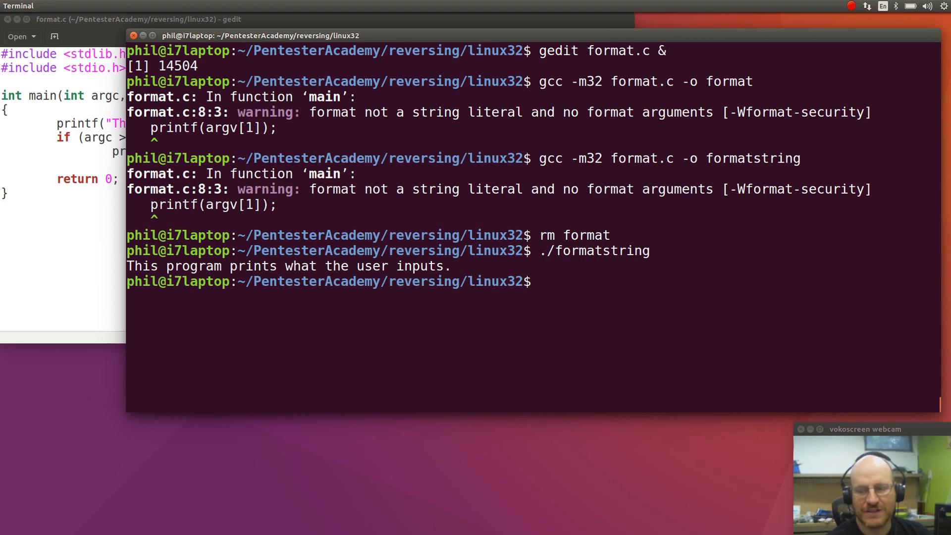
text(./formatstring)
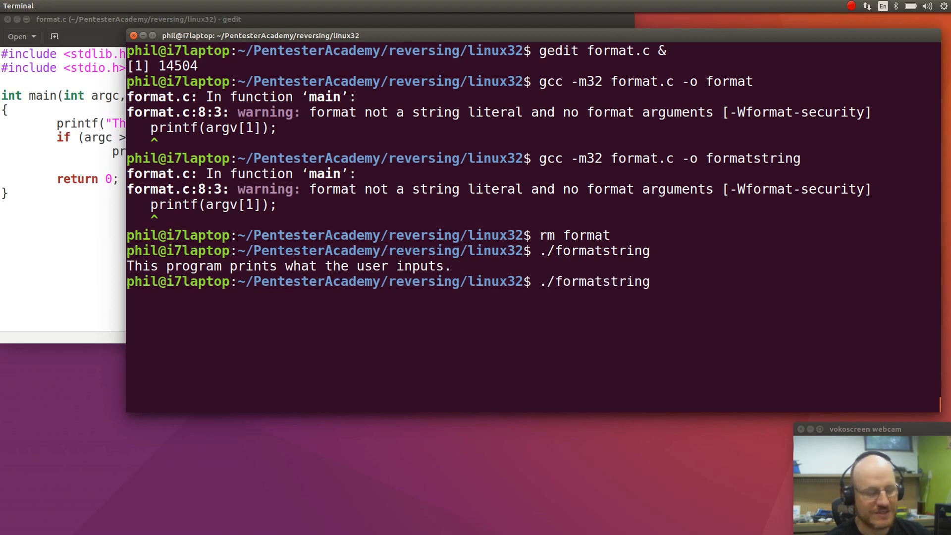
text(42)
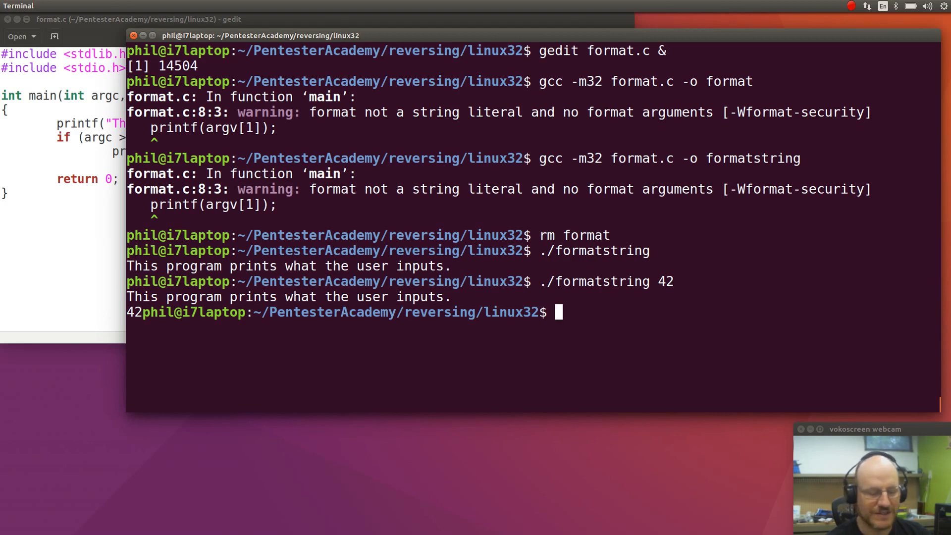
- Run ./formatstring with the argument 3.1415926, which it echoes back
text(./formatstring 42)
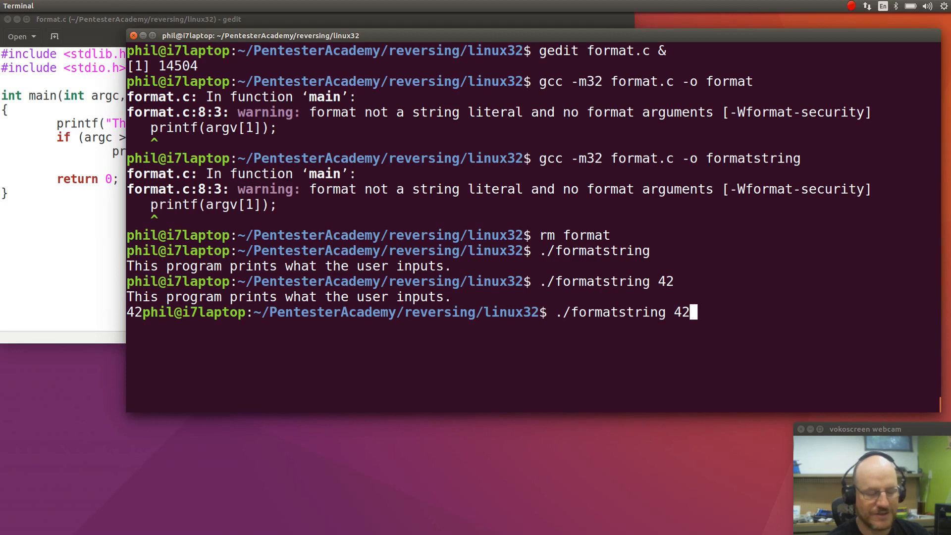
text(3.1)
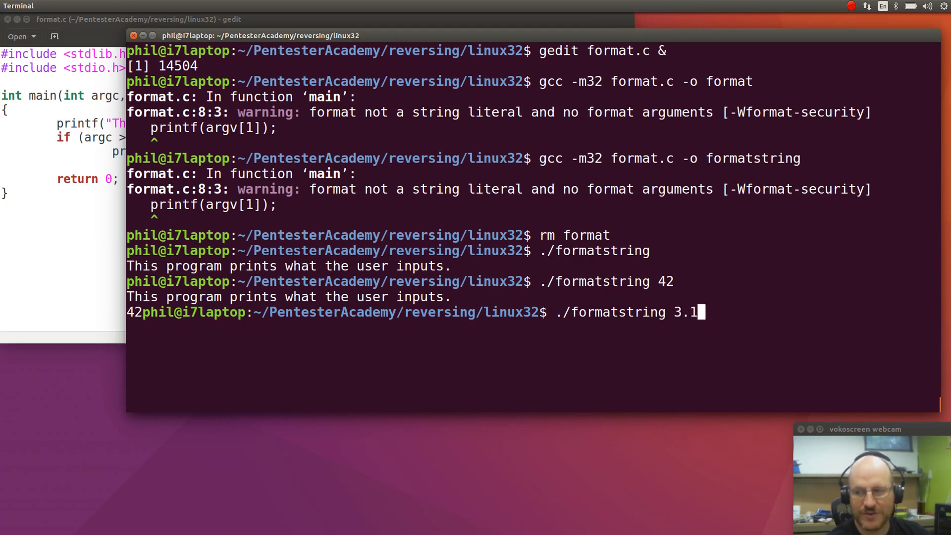
text(41)
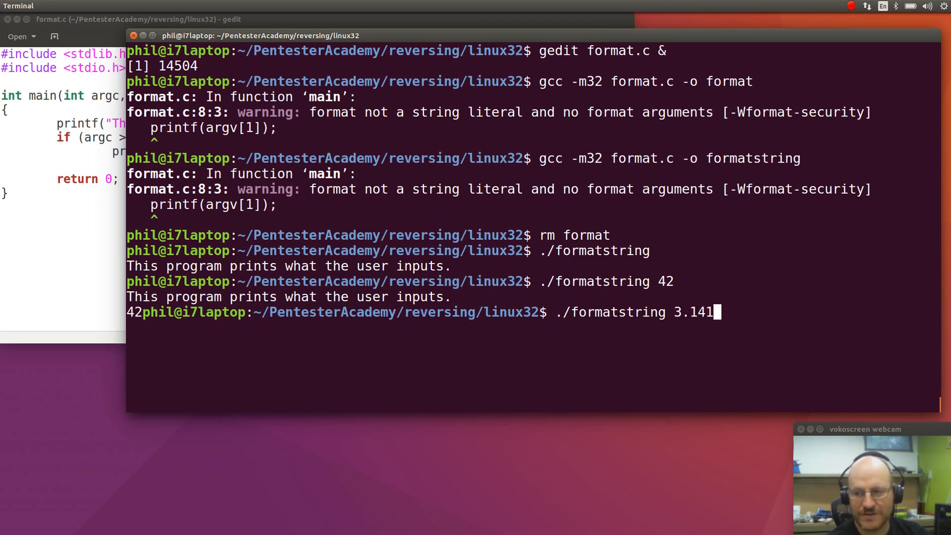
text(49)
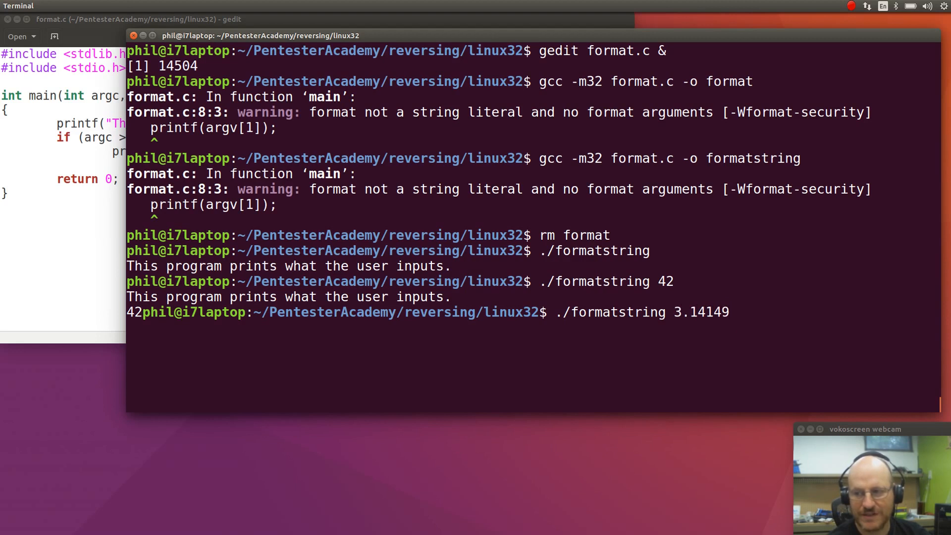
text(5)
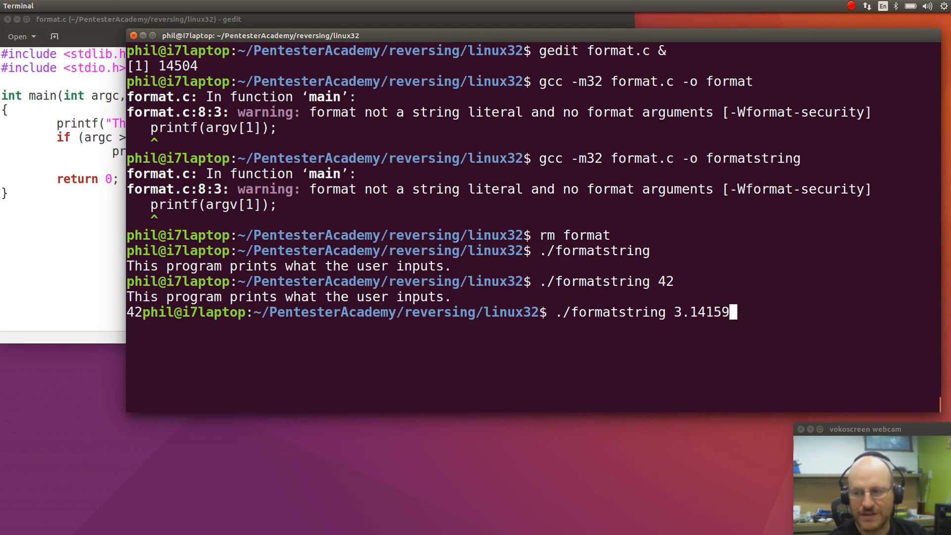
text(26)
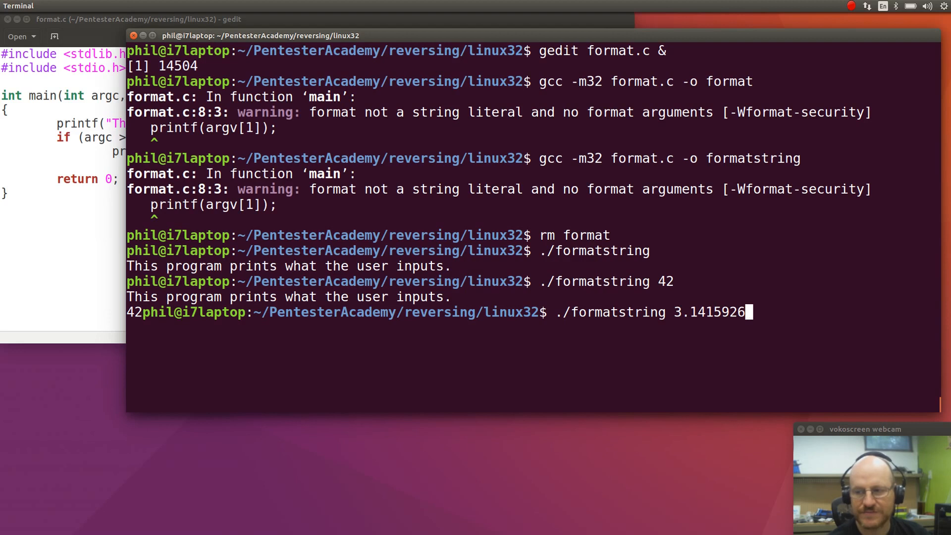
key(Return)
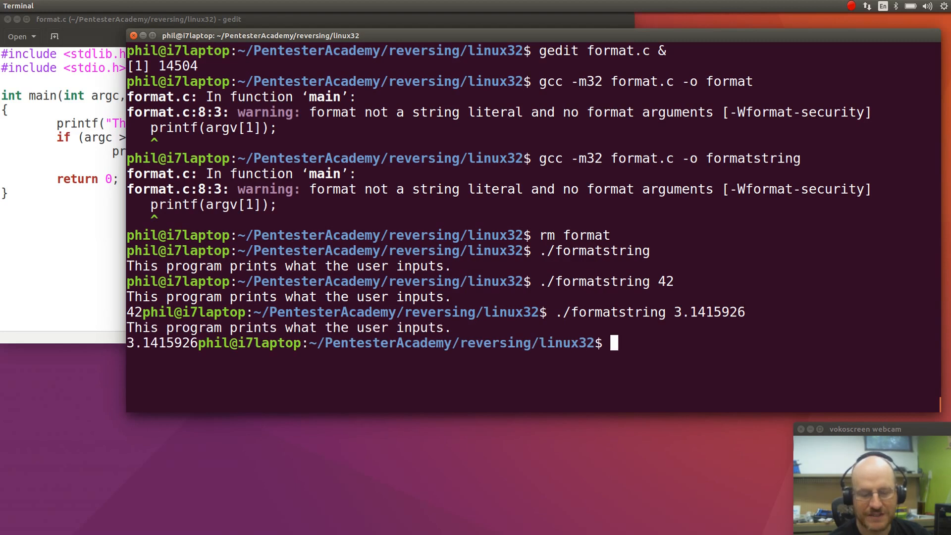
- Run ./formatstring with the quoted argument "Freddy Friction"
text(./formatstring 3.1415926)
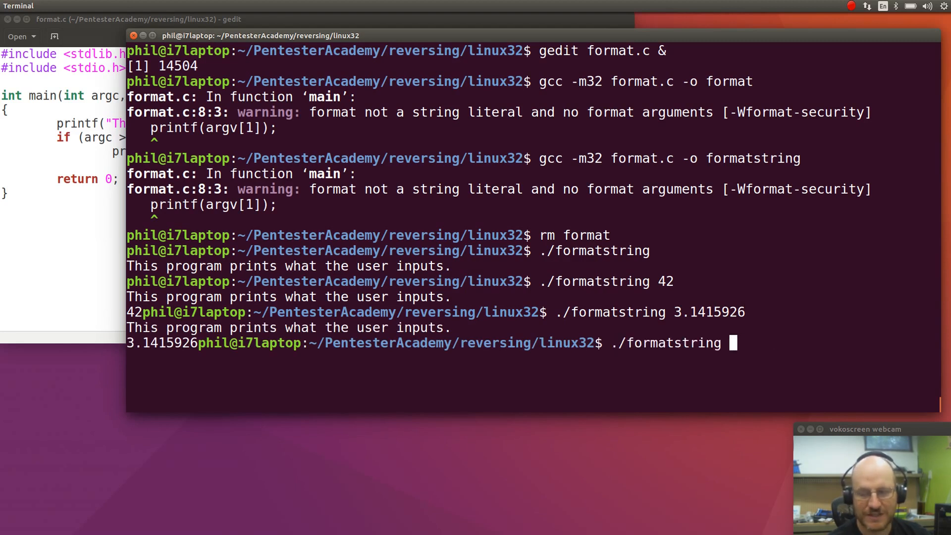
text(")
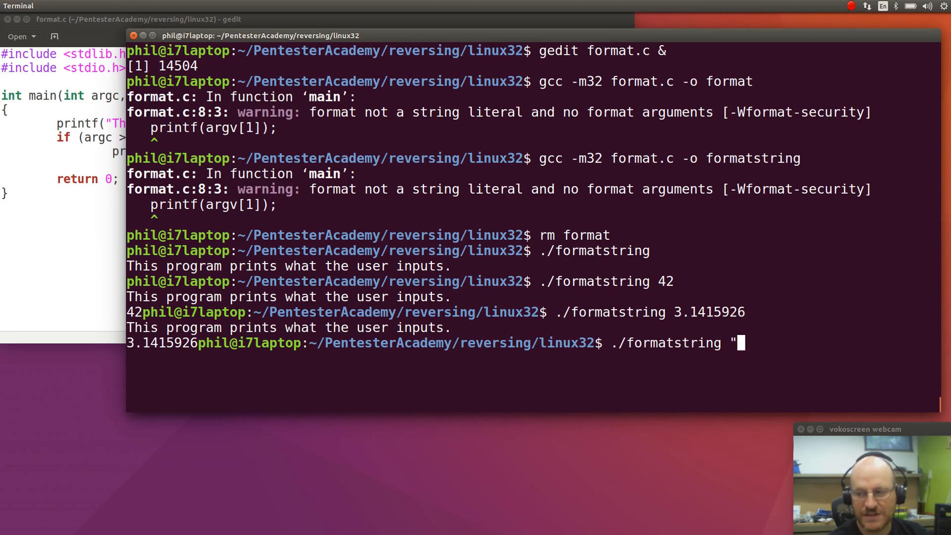
text(Freddy)
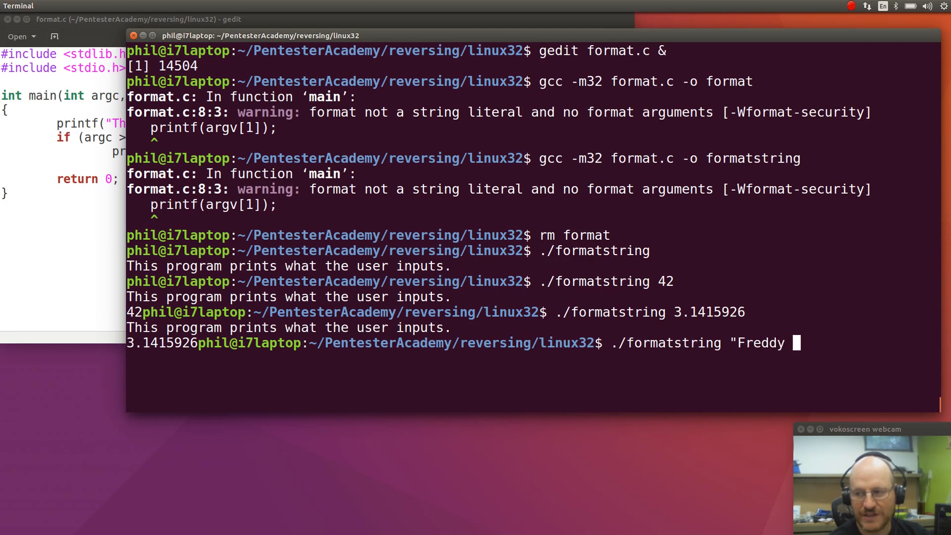
text(Friction)
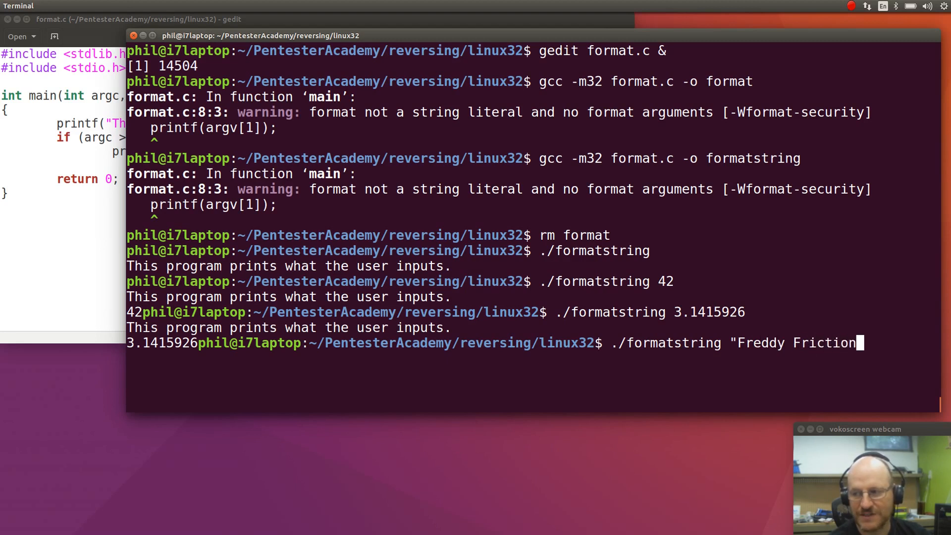
key(Return)
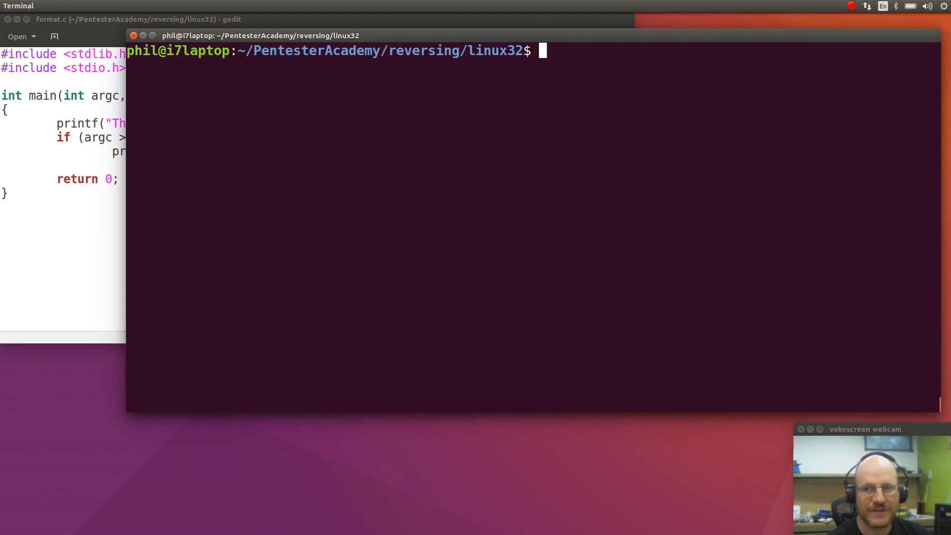
- Run ./formatstring "%x%x%x%x" so the banner is followed by leaked stack values in hex
text(./formatstring "Freddy Friction")
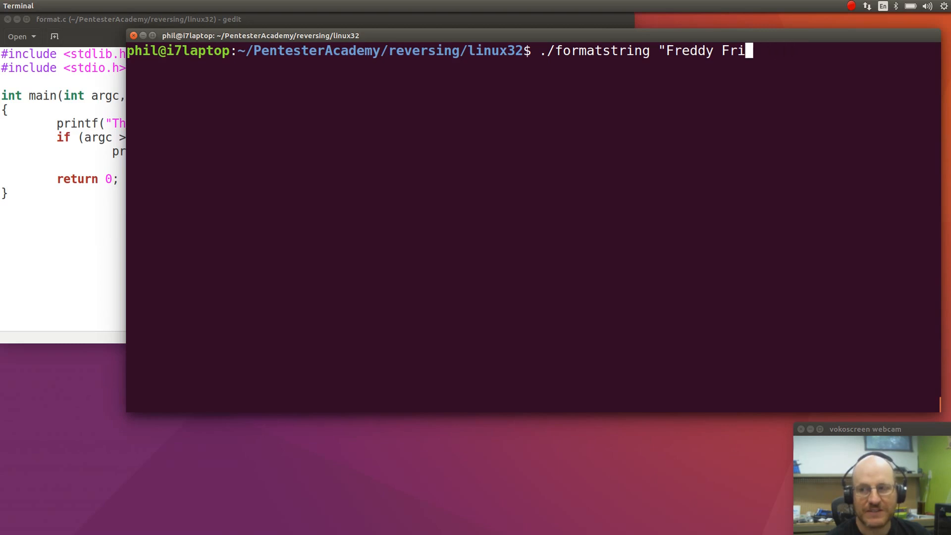
key(BackSpace)
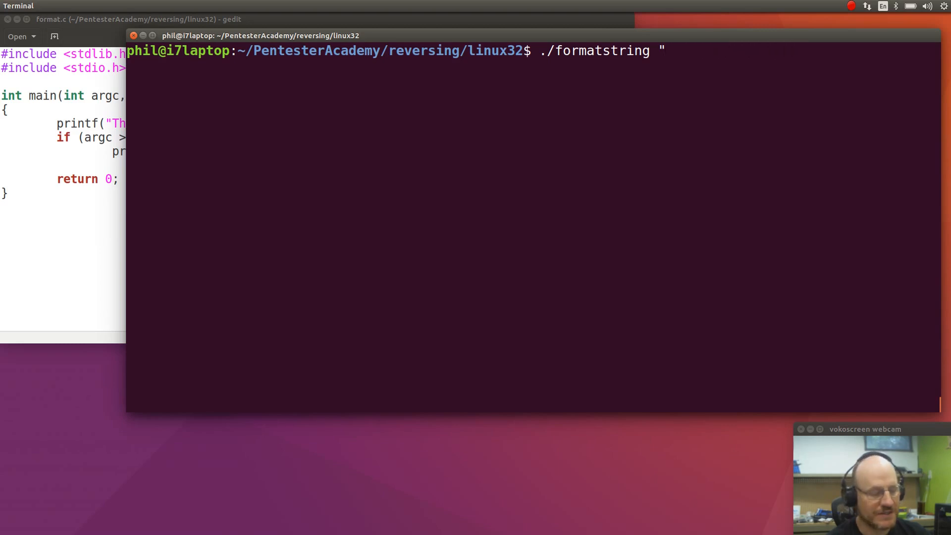
text(%)
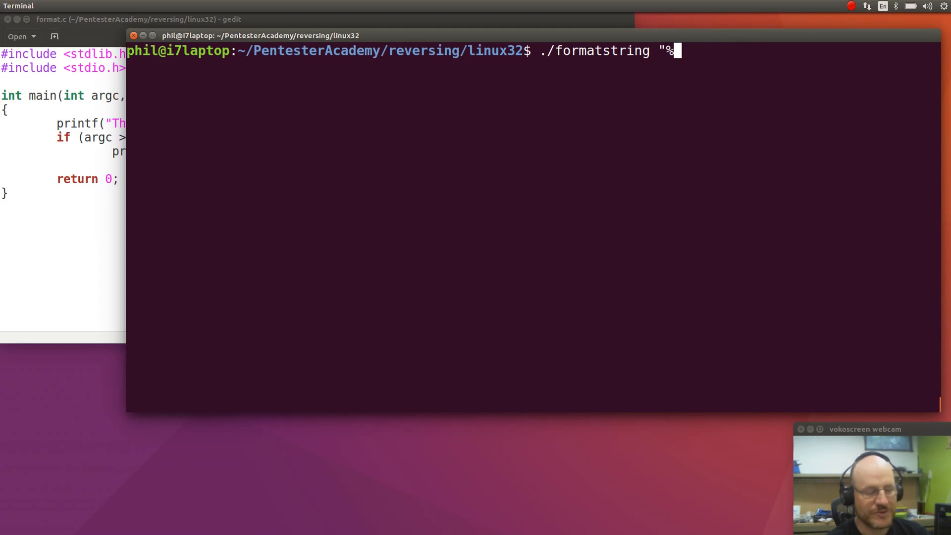
text(x%)
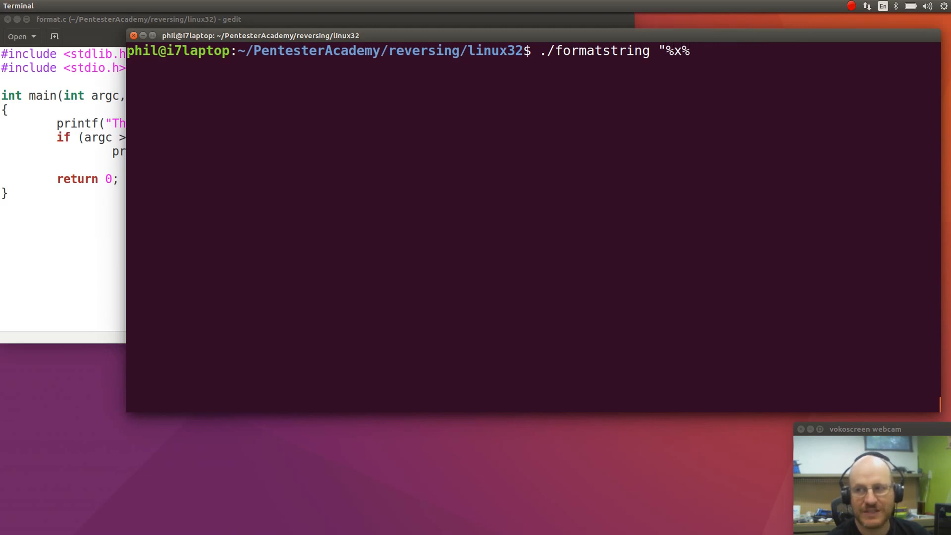
text(x%x%x)
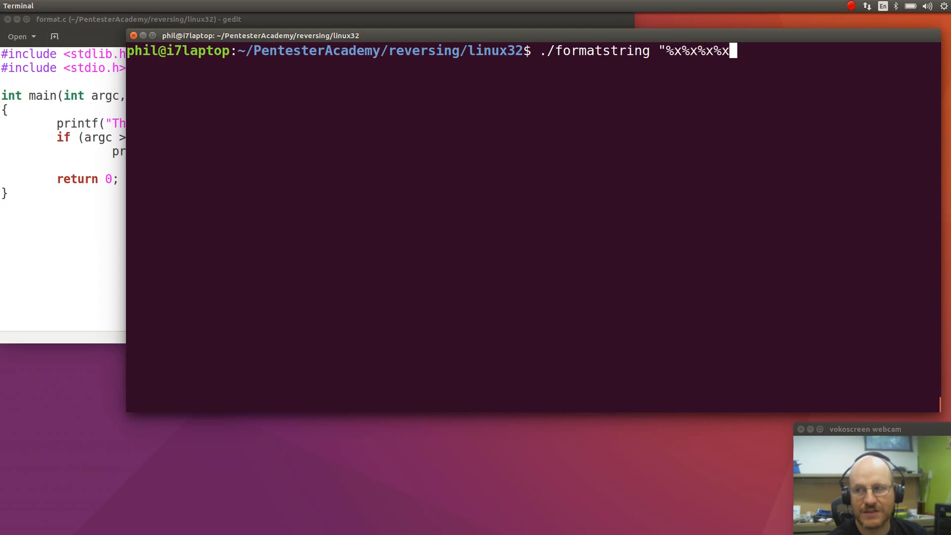
text(")
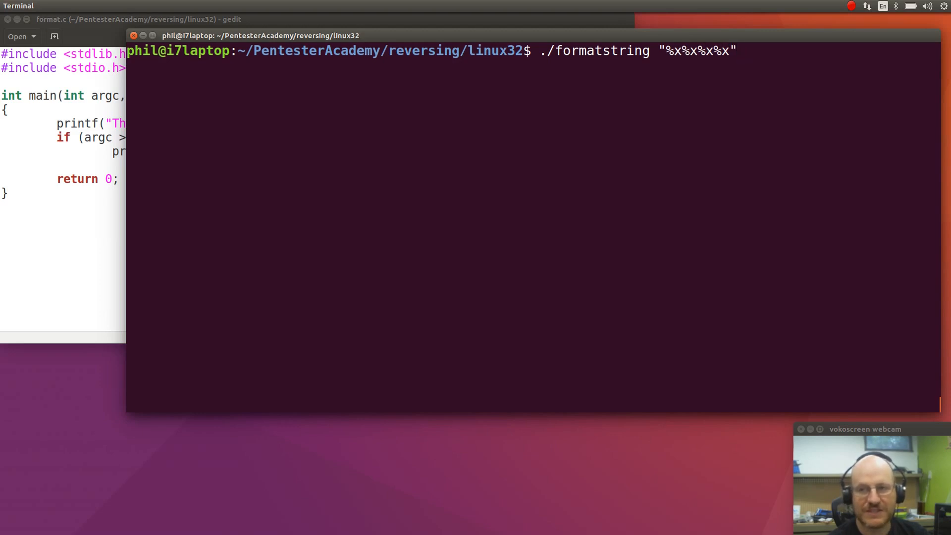
key(Return)
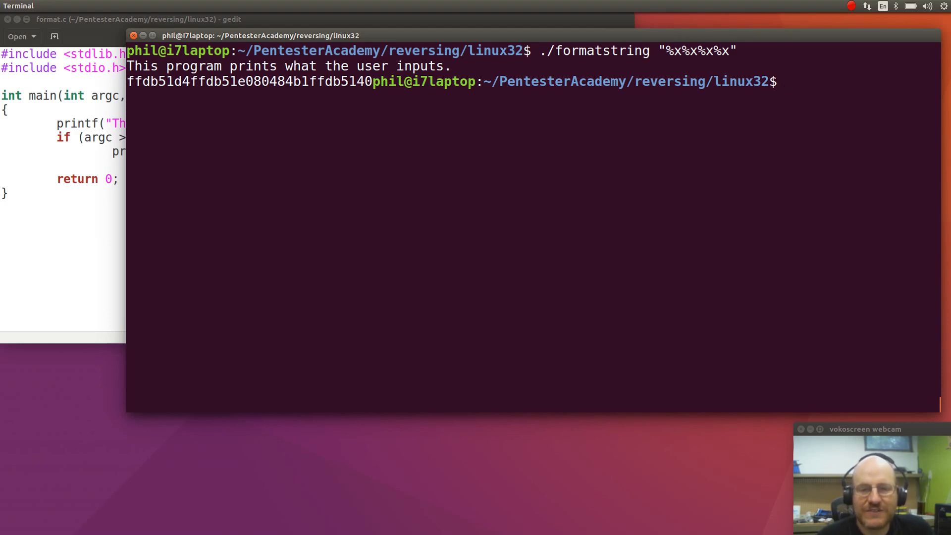
mouse_move(633, 260)
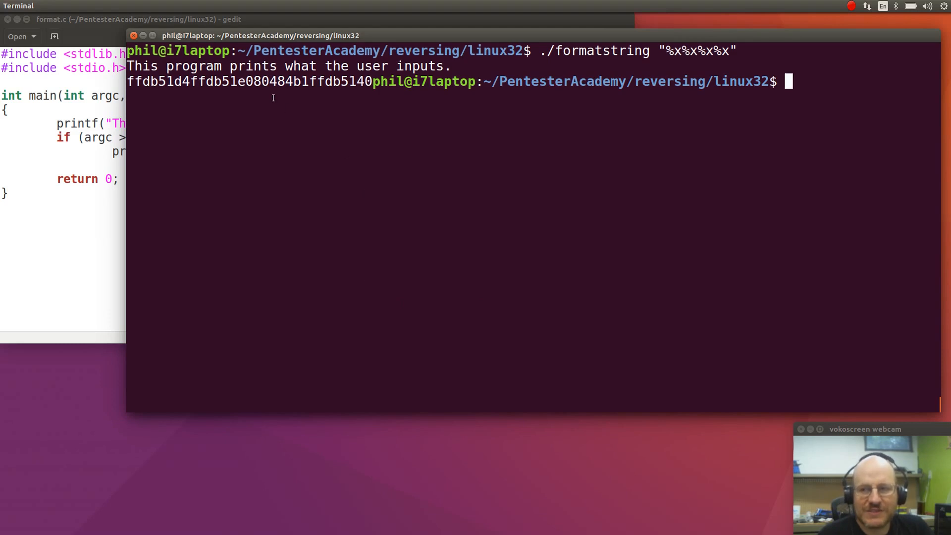
mouse_move(383, 90)
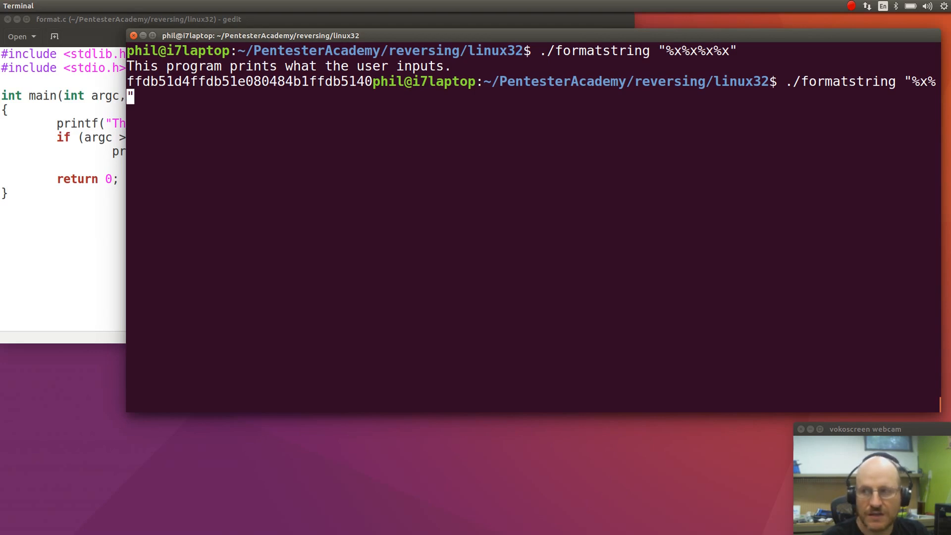
- Submit the garbled formatstring command line, which fails with 'No such file or directory'
text(str)
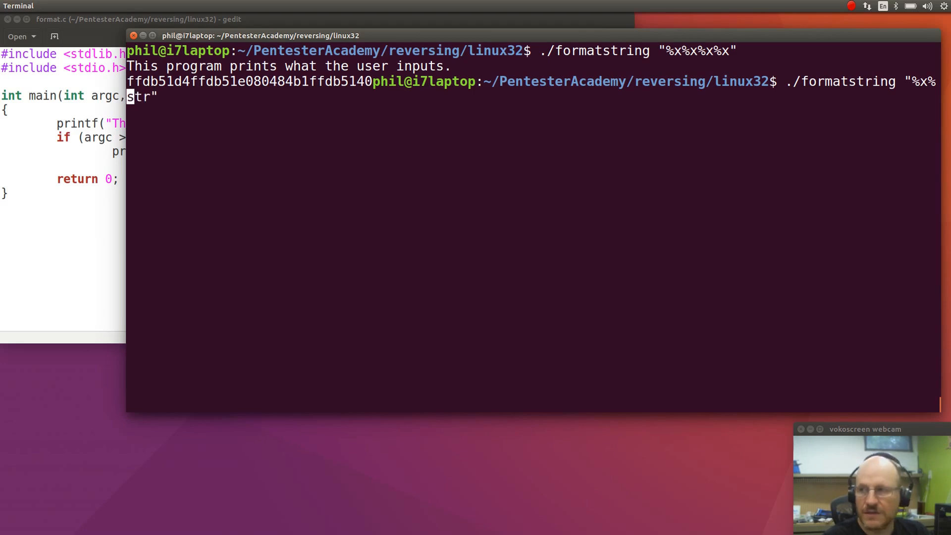
mouse_move(883, 45)
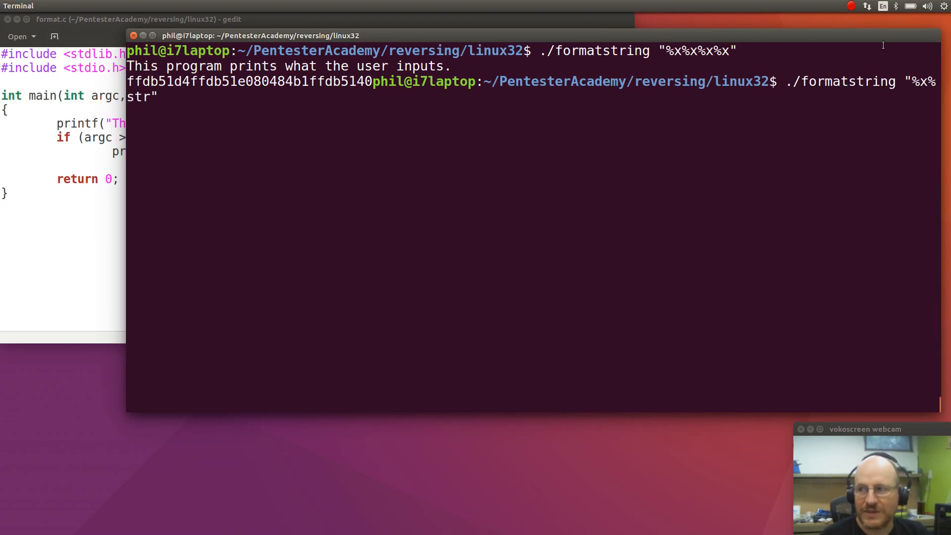
mouse_move(499, 98)
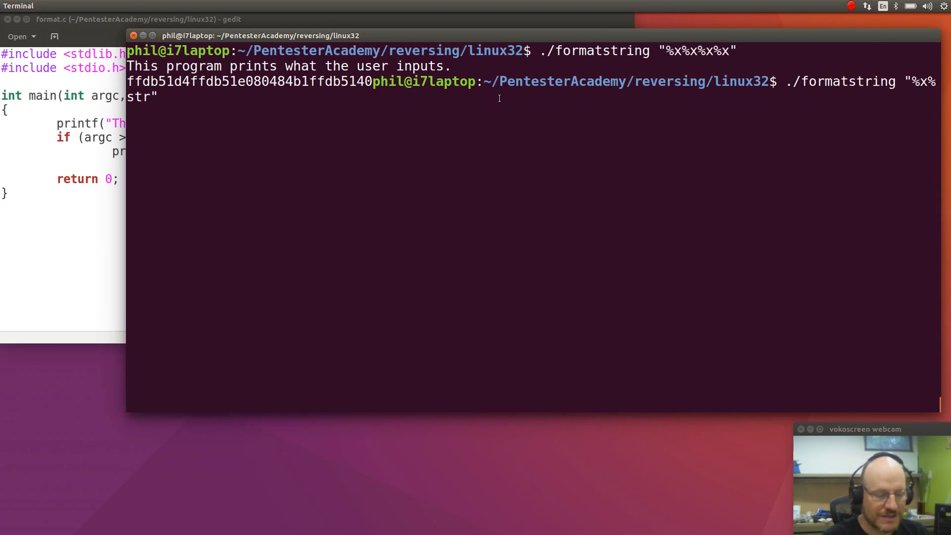
key(Return)
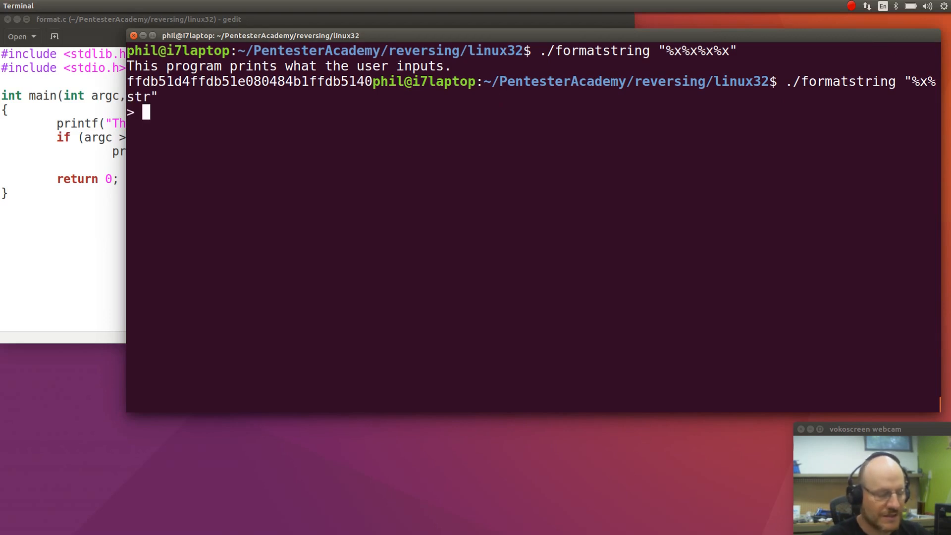
key(Return)
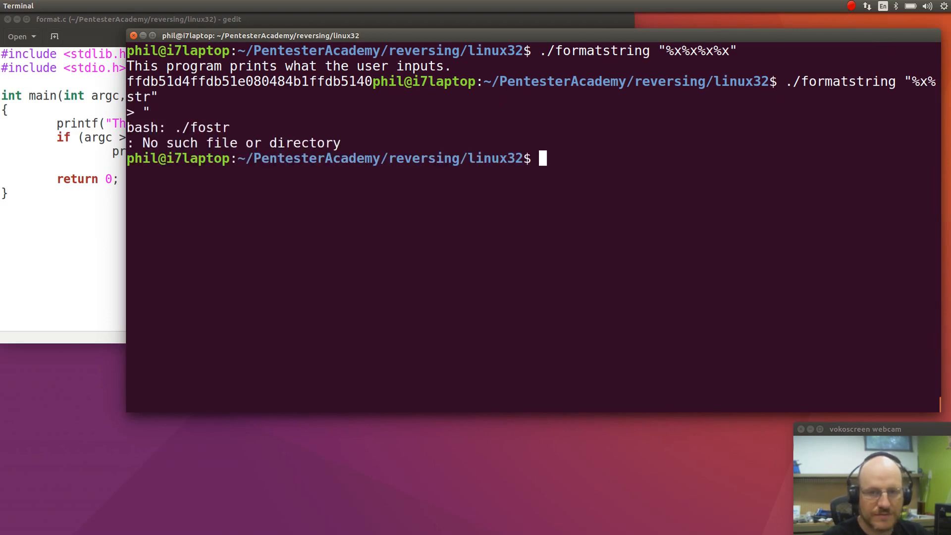
text(./fostr")
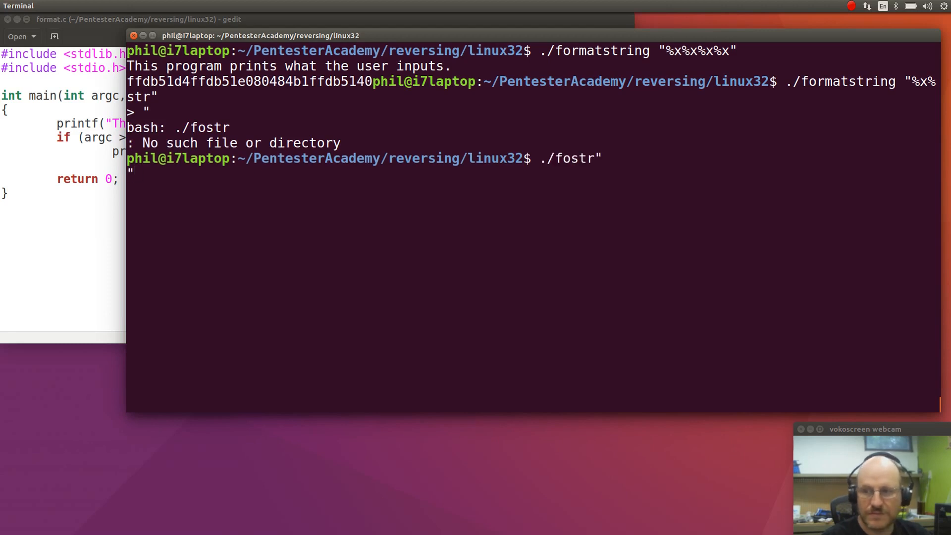
- Recall the earlier %x command, trim some specifiers, and clear the terminal to a fresh prompt
key(Up)
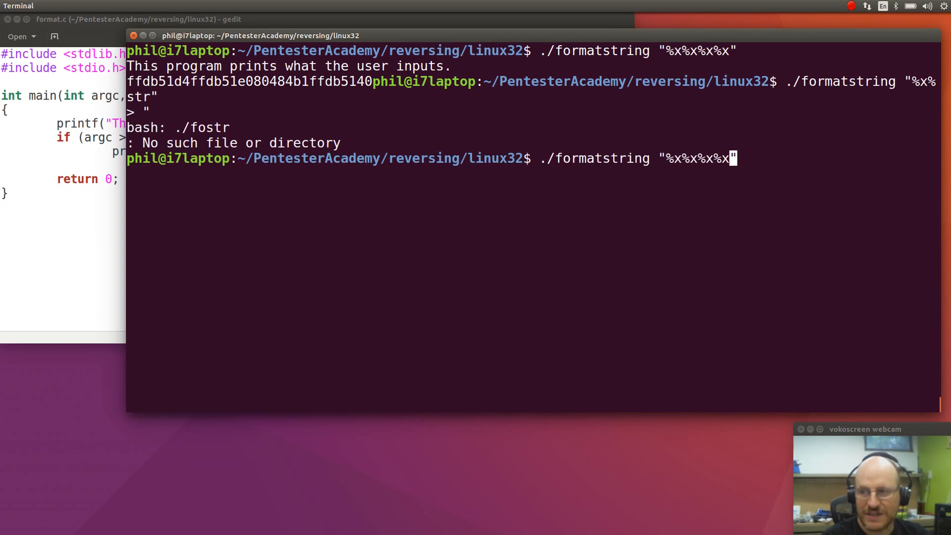
key(BackSpace)
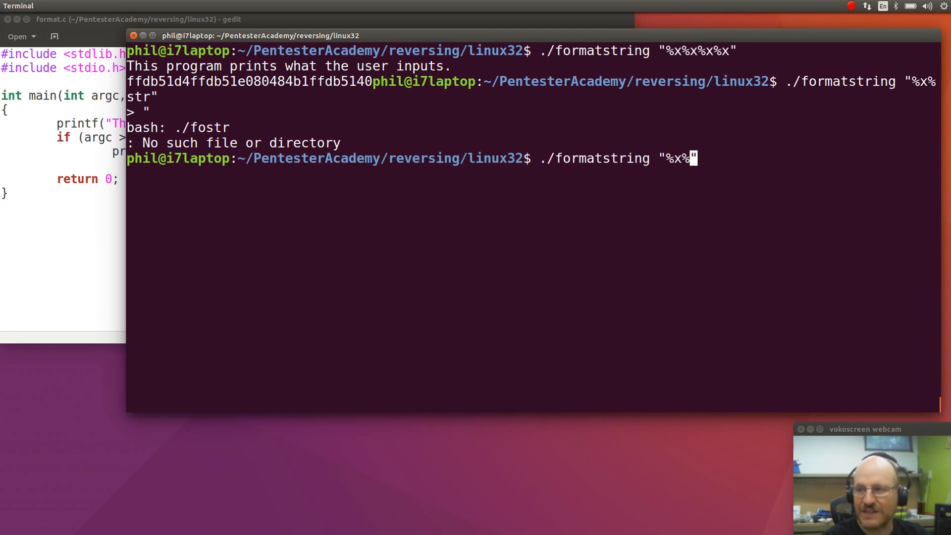
key(Return)
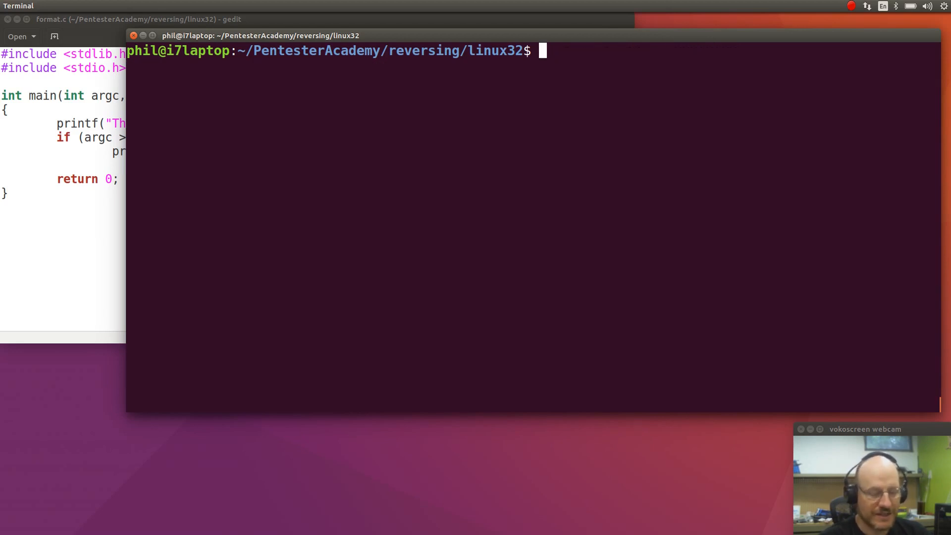
- Run ./formatstring "%n", which prints only the banner, then recall the command for editing
text(./formatstring "%x")
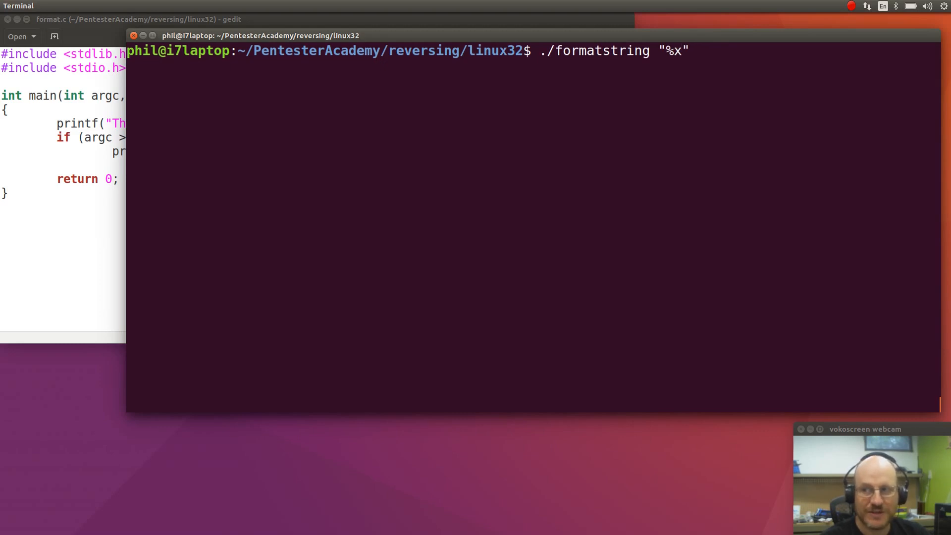
key(BackSpace)
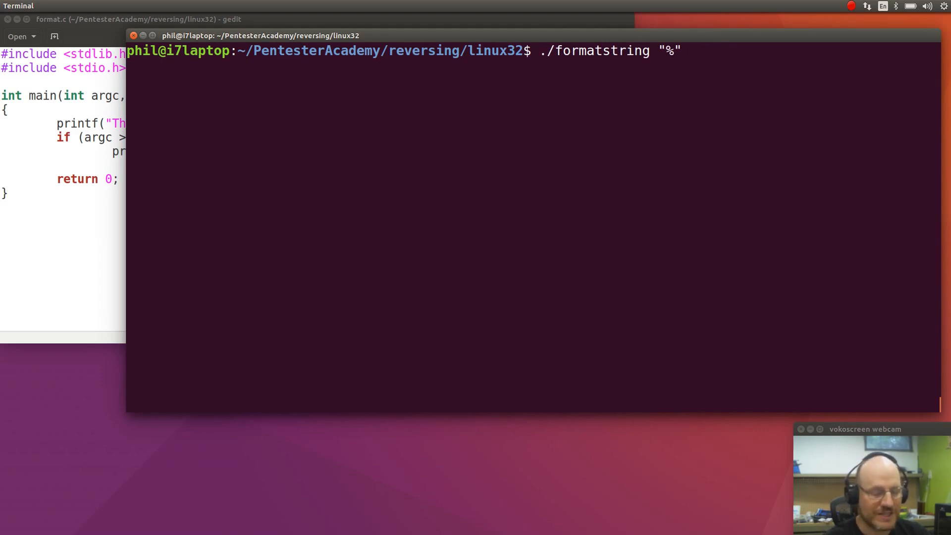
text(n)
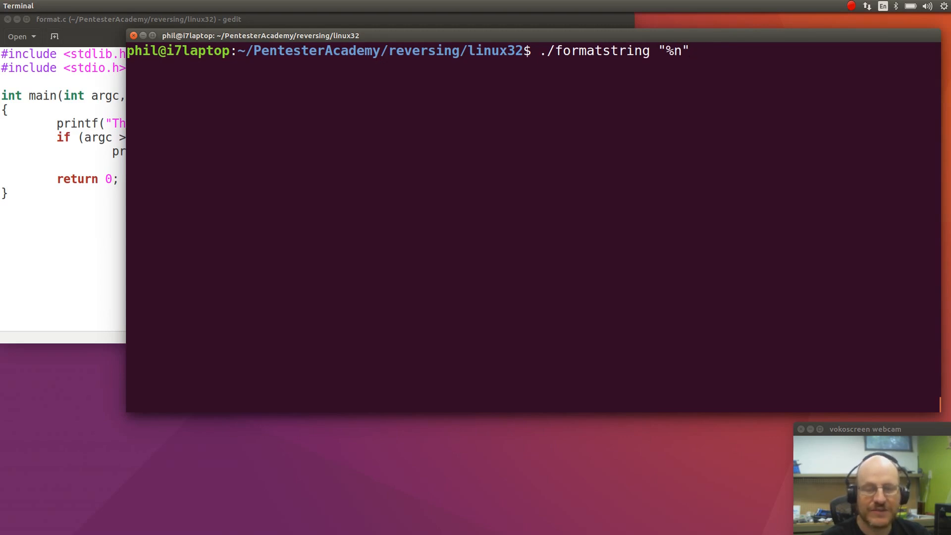
key(Return)
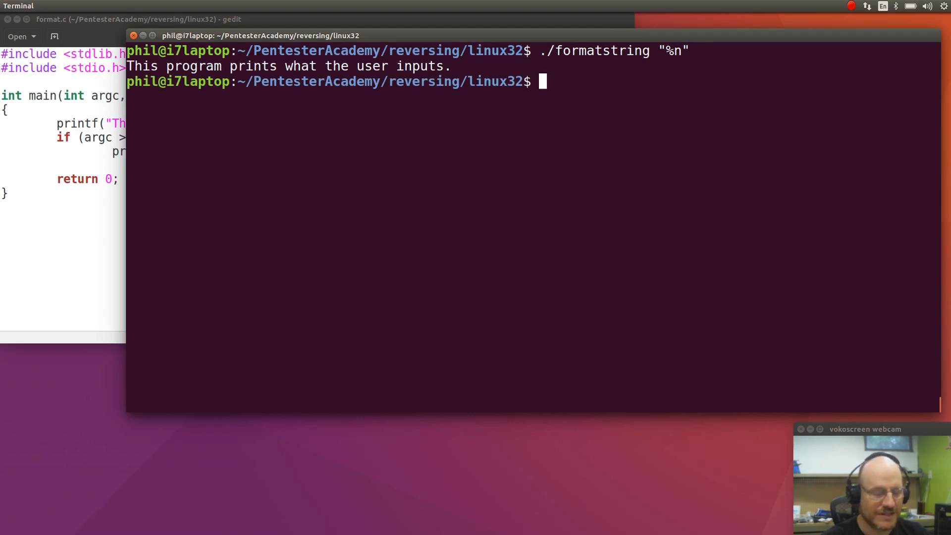
key(Up)
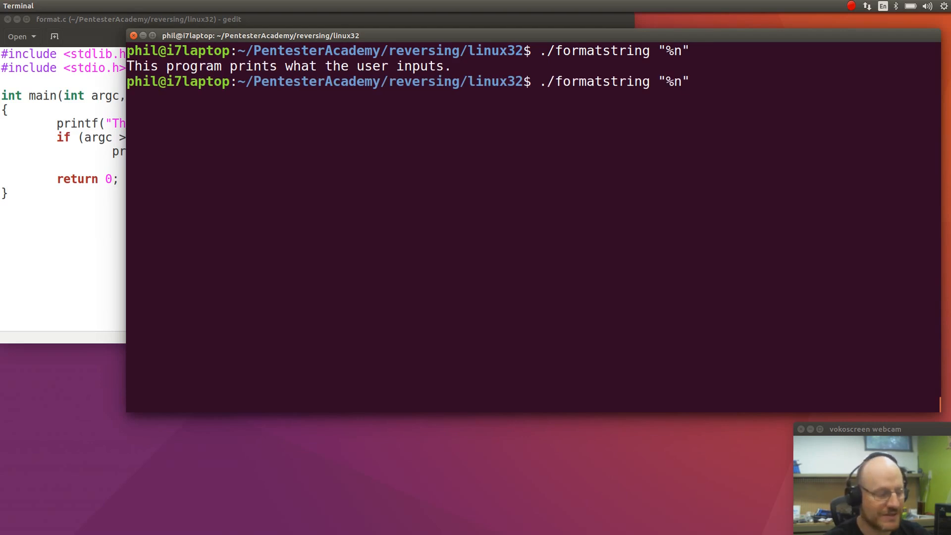
- Run ./formatstring "%x%x%n%n%n", crashing it with a segmentation fault after the banner
text(%)
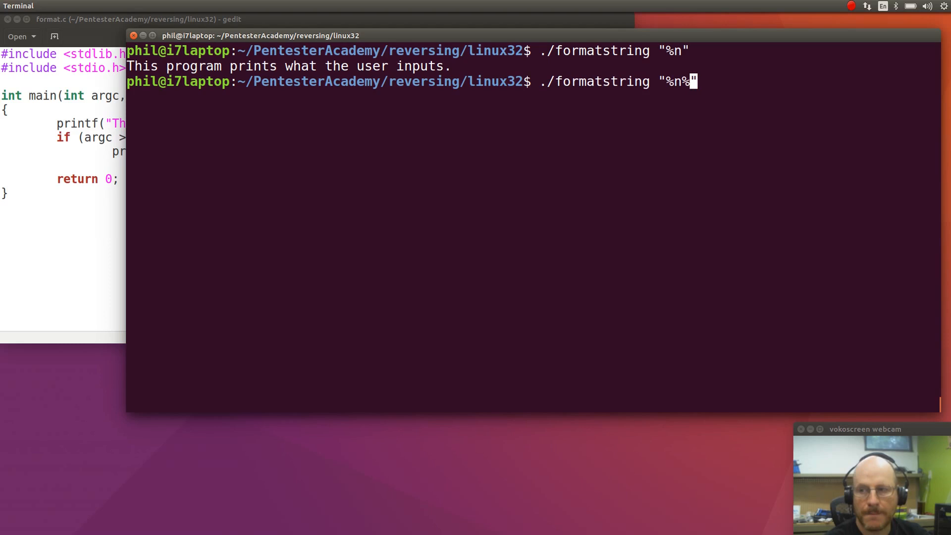
text(n)
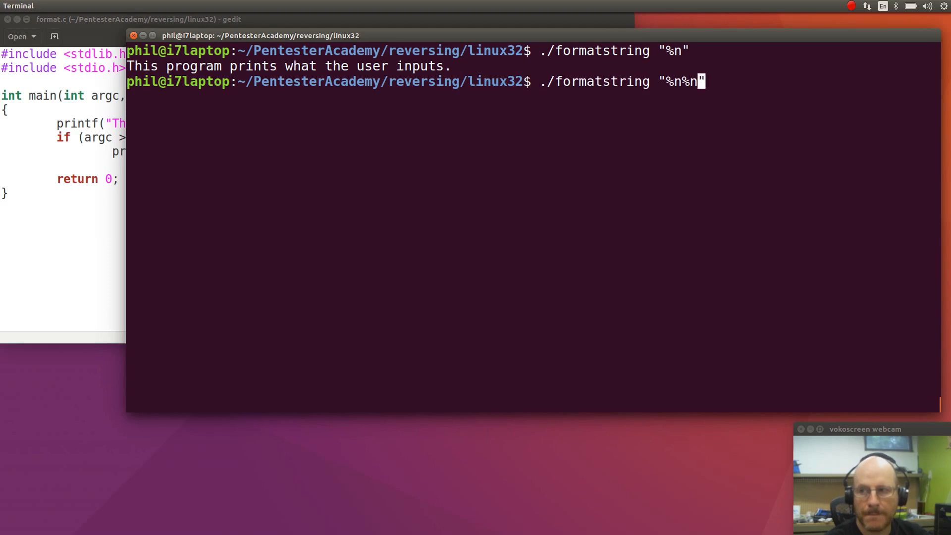
text(%n)
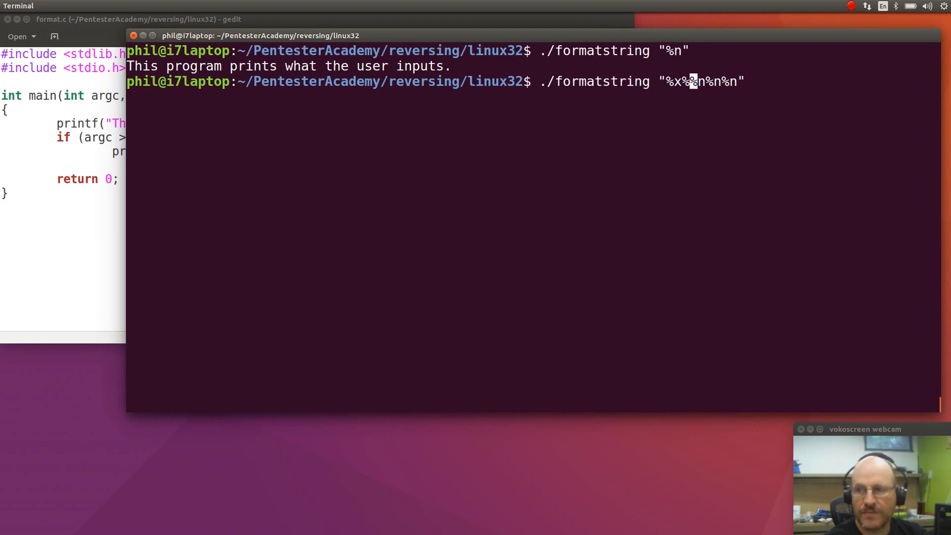
text(%x)
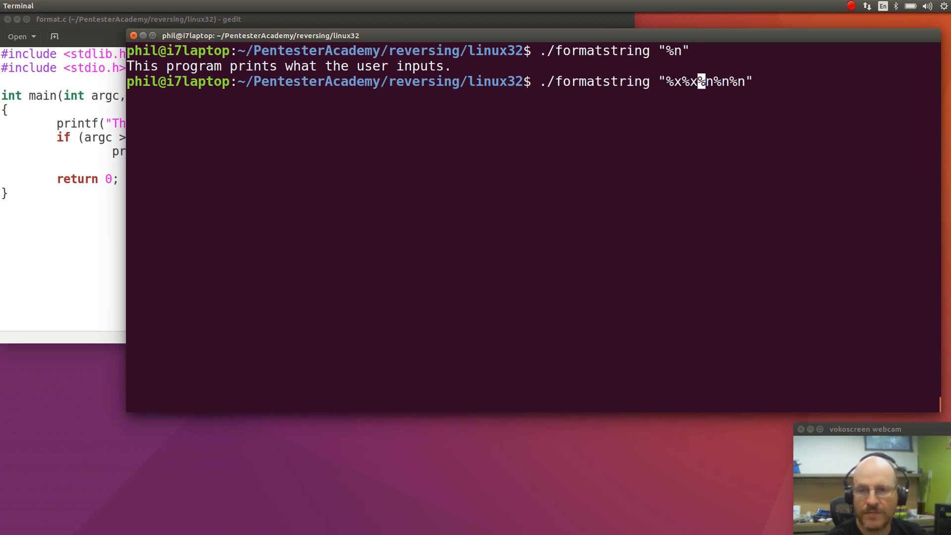
key(Return)
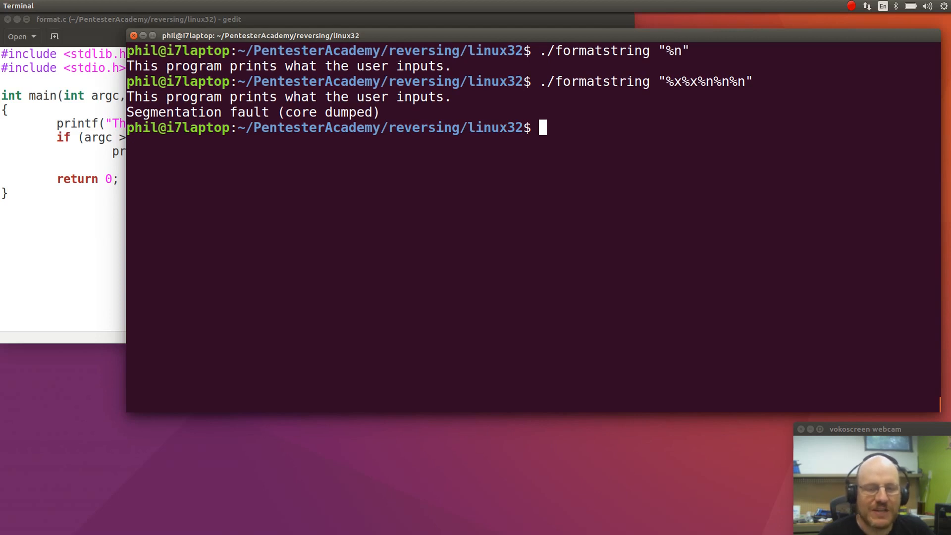
mouse_move(639, 203)
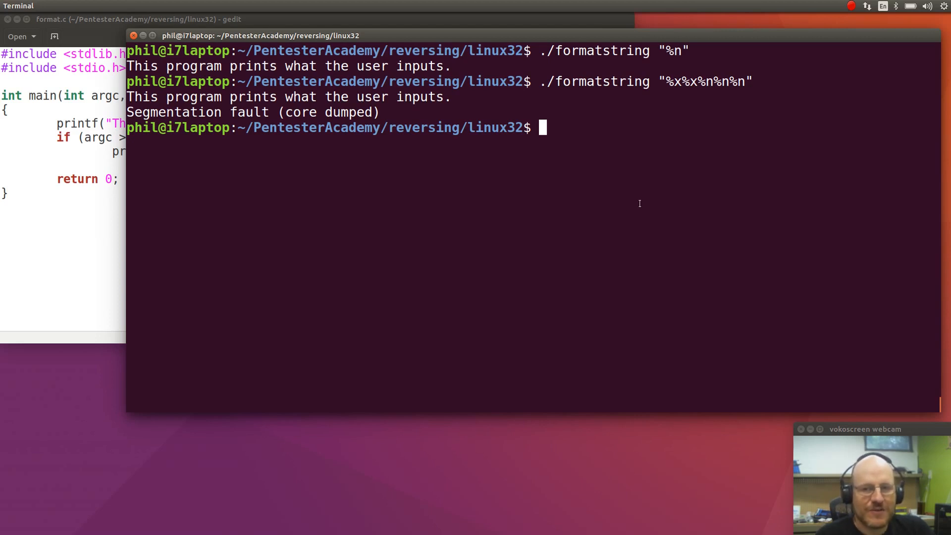
mouse_move(206, 254)
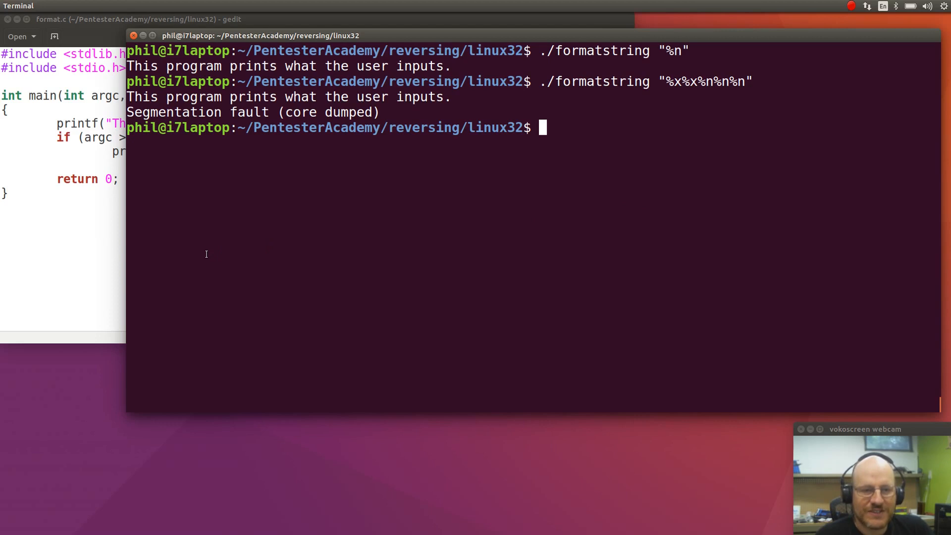